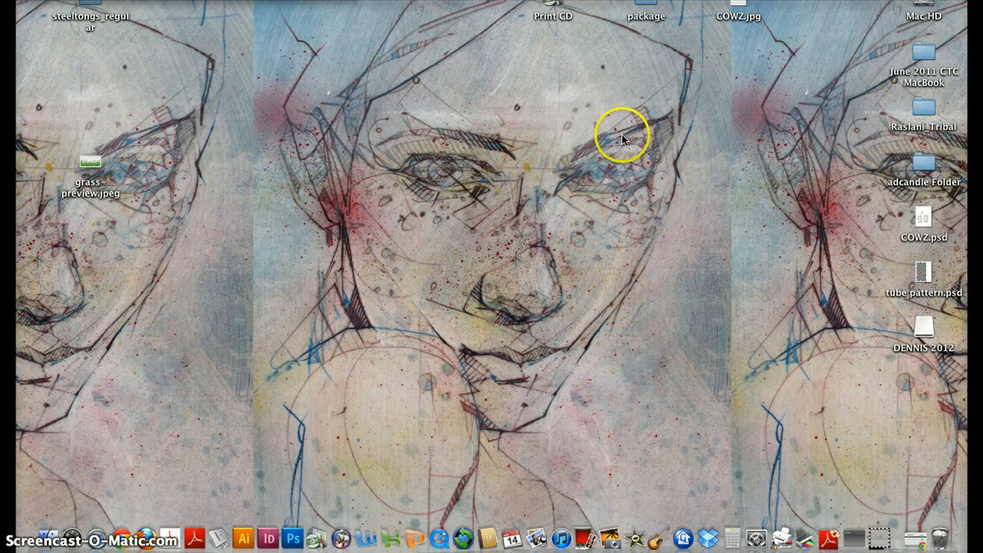
pyautogui.moveTo(554, 230)
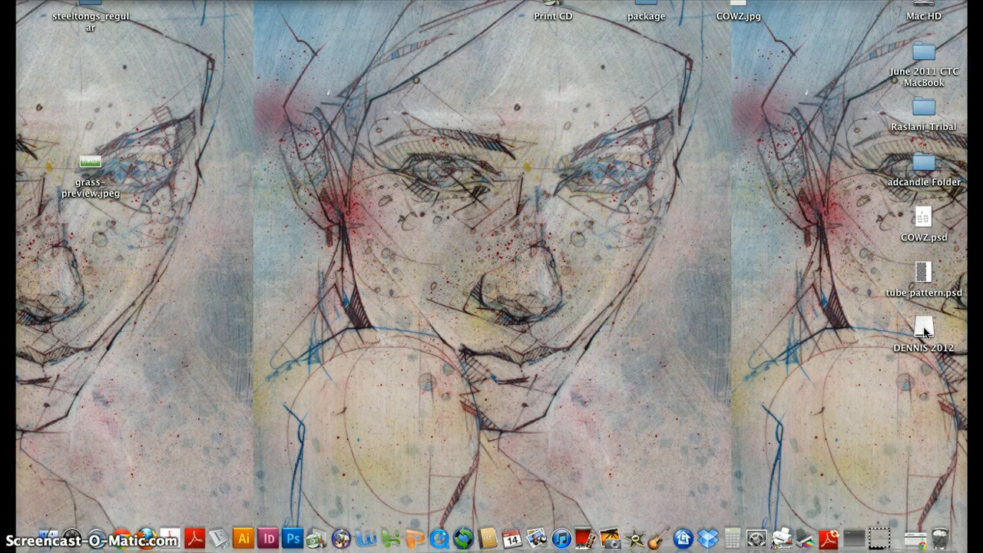
# Open the DENNIS 2012 drive and launch test print.JPG into Photoshop.
pyautogui.click(925, 325)
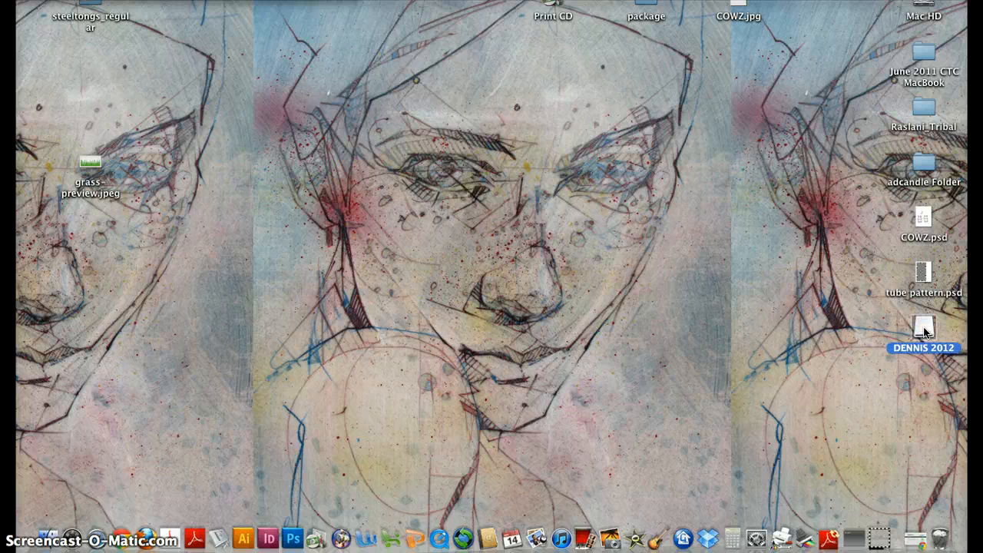
pyautogui.doubleClick(925, 326)
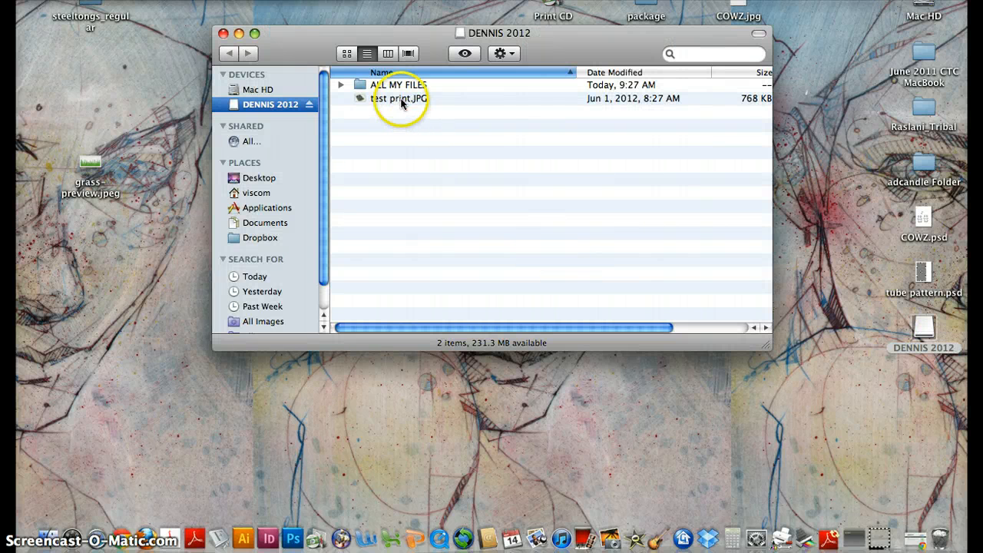
pyautogui.click(399, 98)
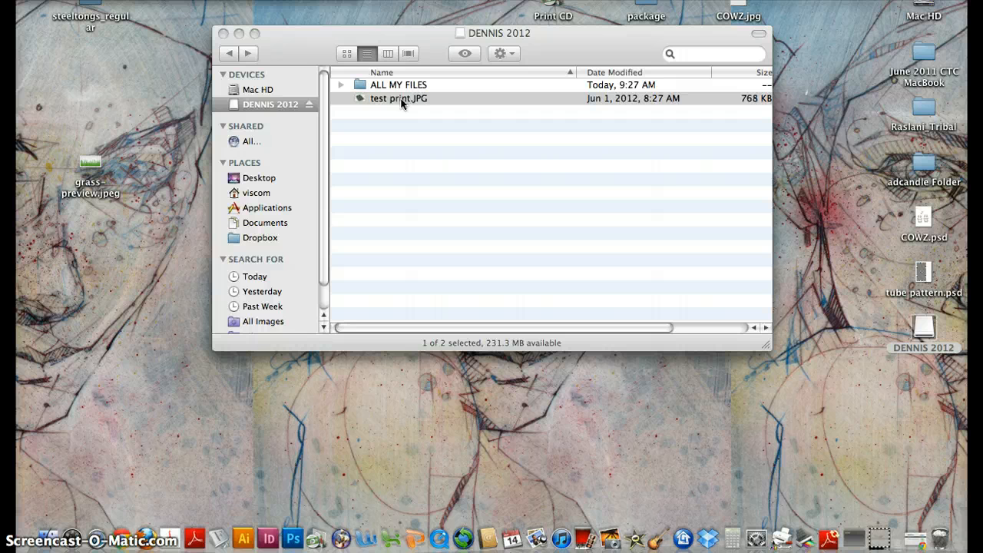
pyautogui.doubleClick(399, 98)
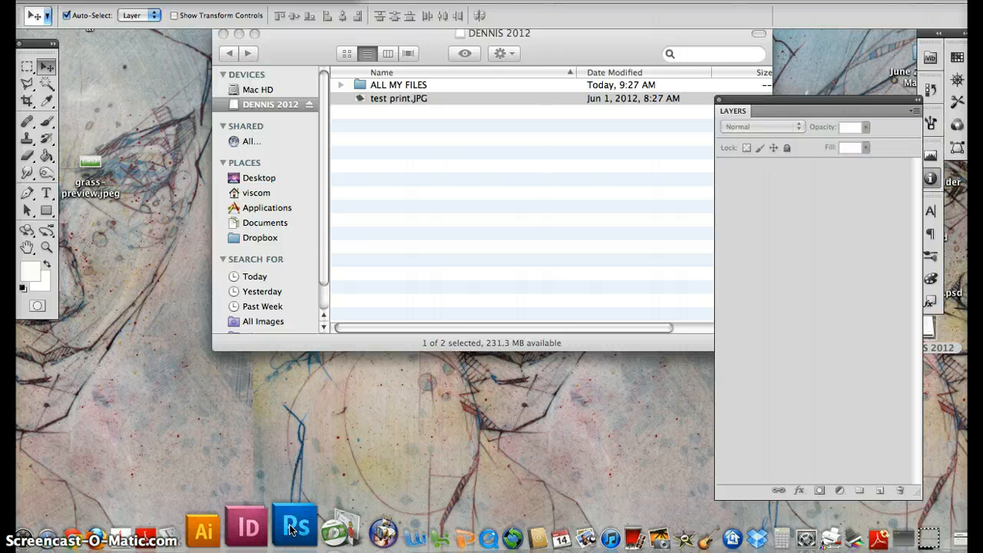
# Bring up the Print dialog for the open test print image.
pyautogui.doubleClick(399, 98)
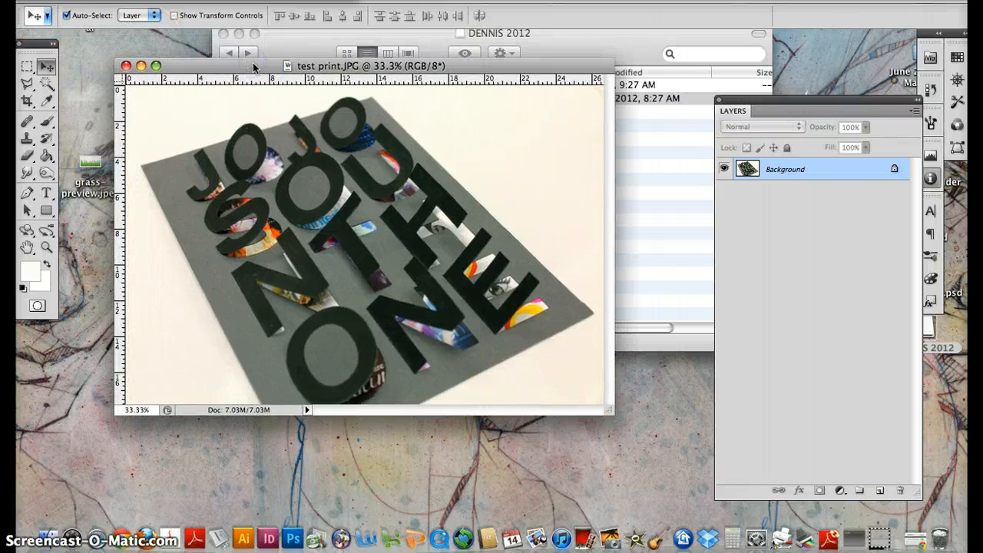
pyautogui.moveTo(587, 85)
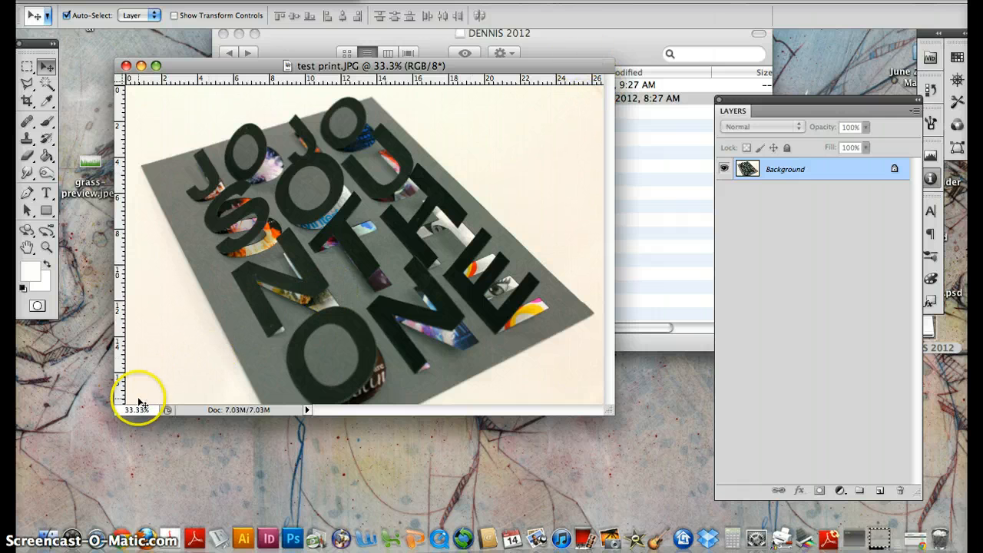
pyautogui.moveTo(521, 167)
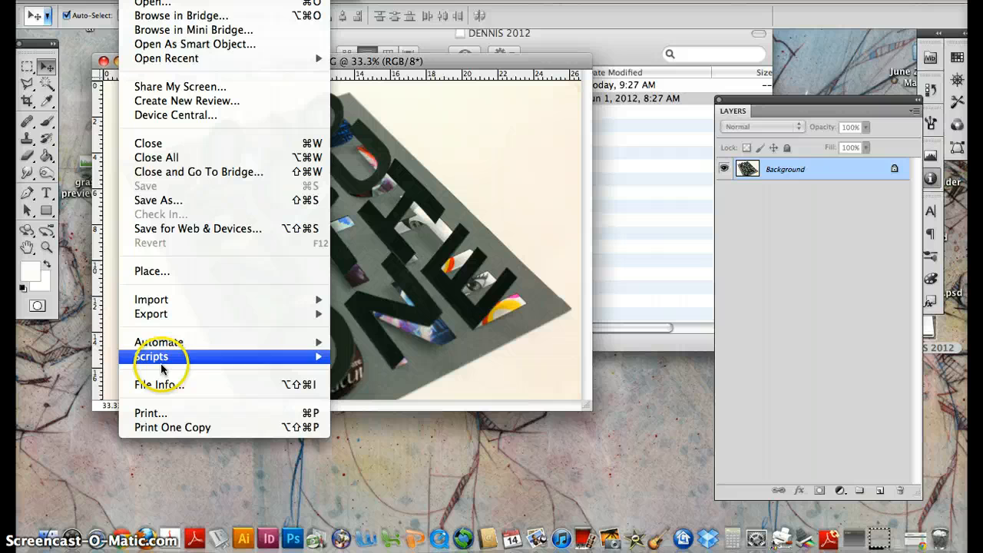
pyautogui.moveTo(161, 413)
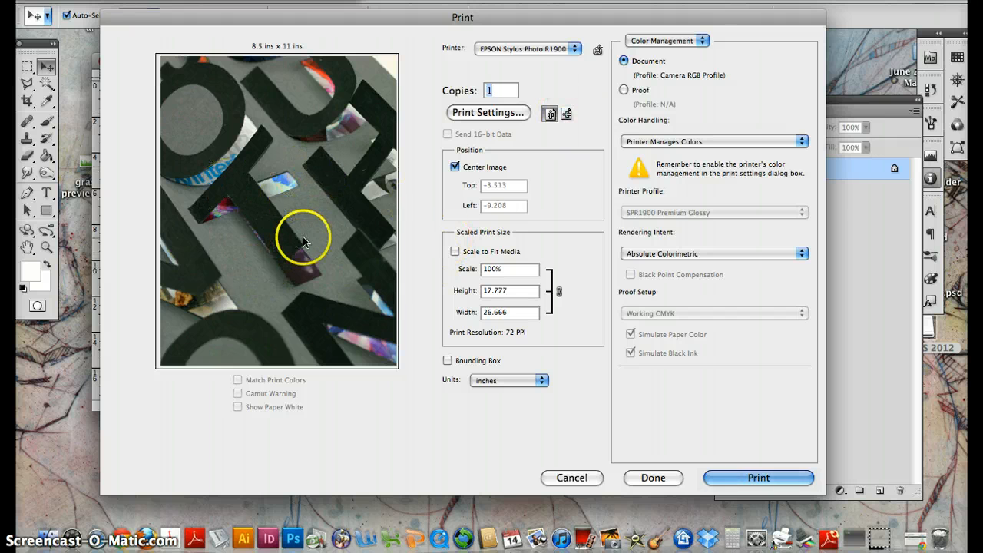
pyautogui.moveTo(249, 52)
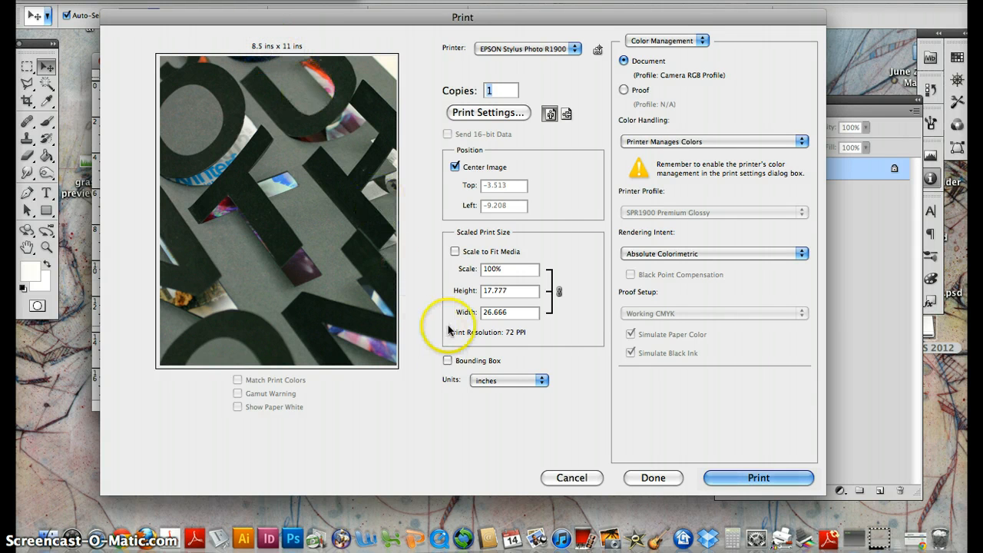
# Scale the image to fit the media on a landscape 11 x 8.5 in page.
pyautogui.click(454, 251)
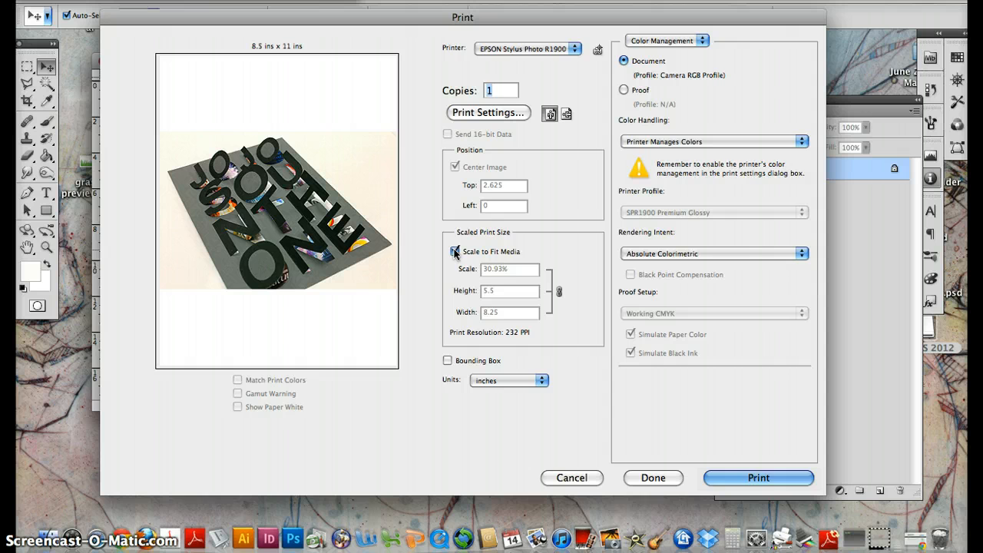
pyautogui.moveTo(455, 252)
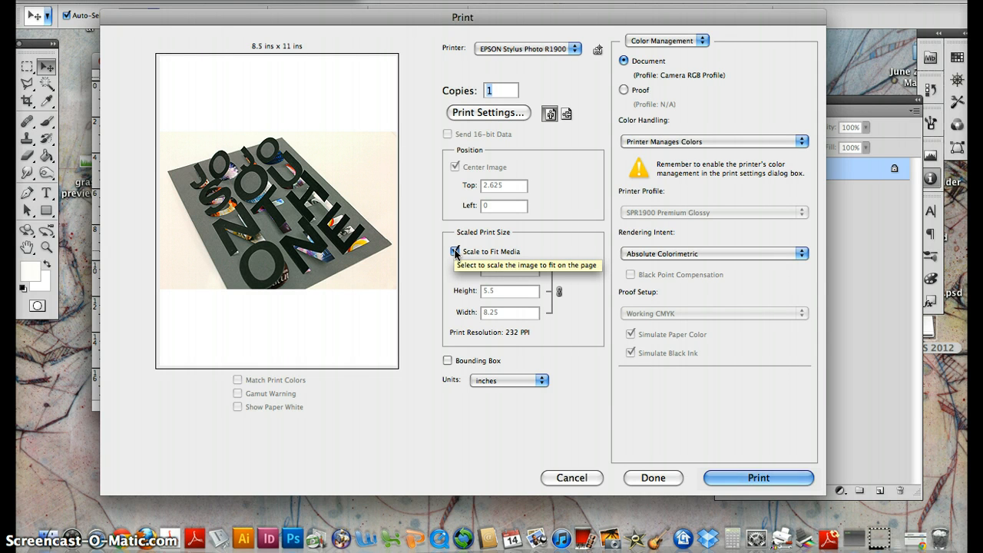
pyautogui.click(455, 252)
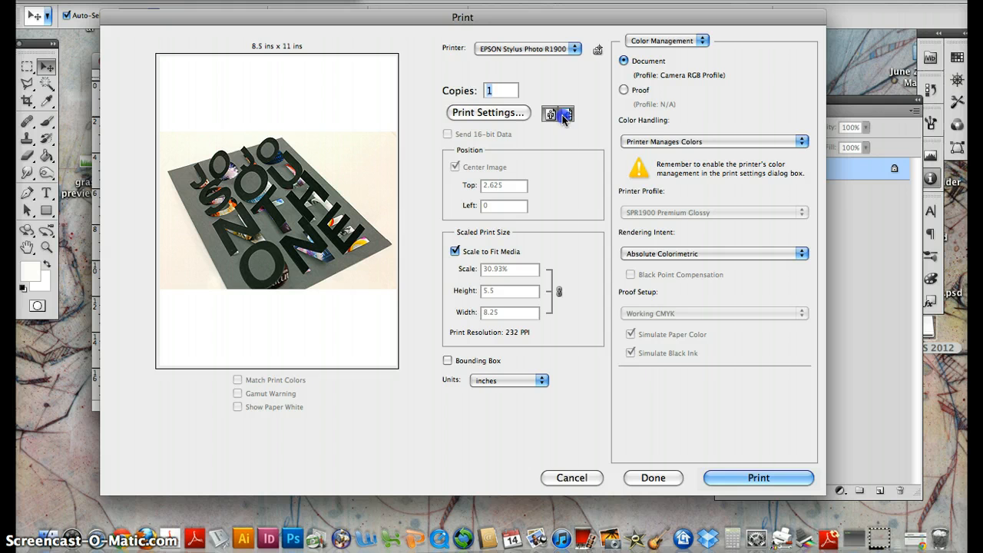
pyautogui.click(565, 114)
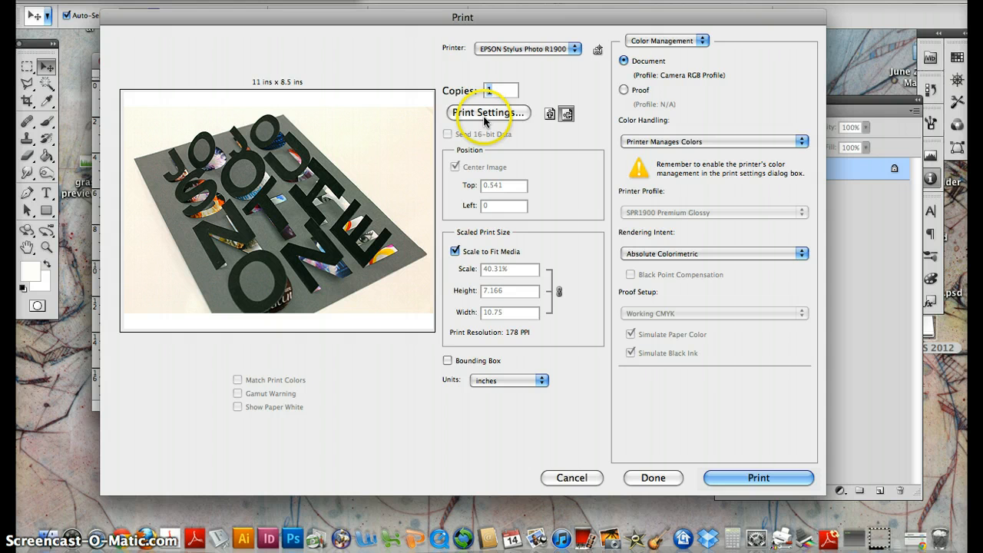
pyautogui.moveTo(575, 58)
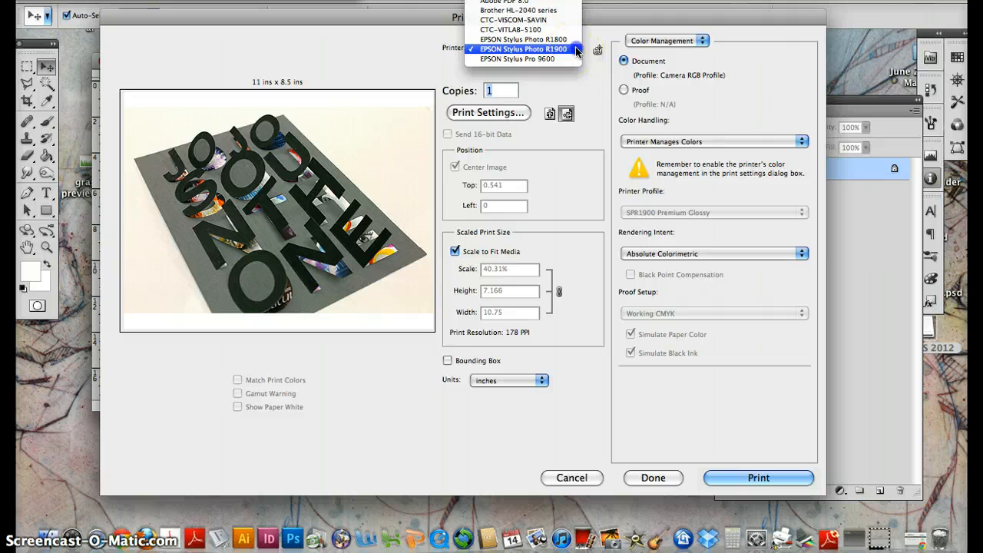
# Keep the Epson Stylus Photo R1900, Printer Manages Colors and Absolute Colorimetric rendering intent.
pyautogui.click(522, 48)
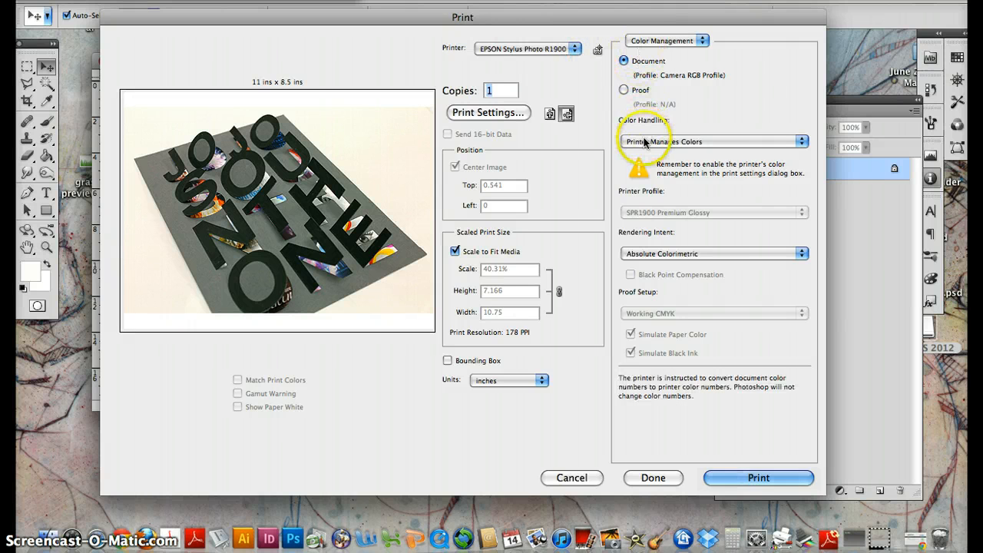
pyautogui.click(712, 141)
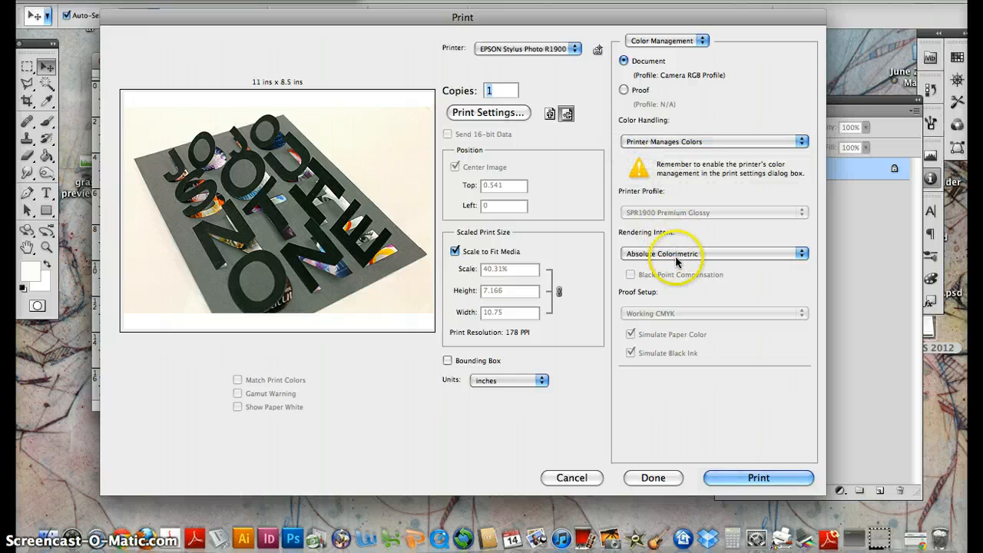
pyautogui.click(713, 253)
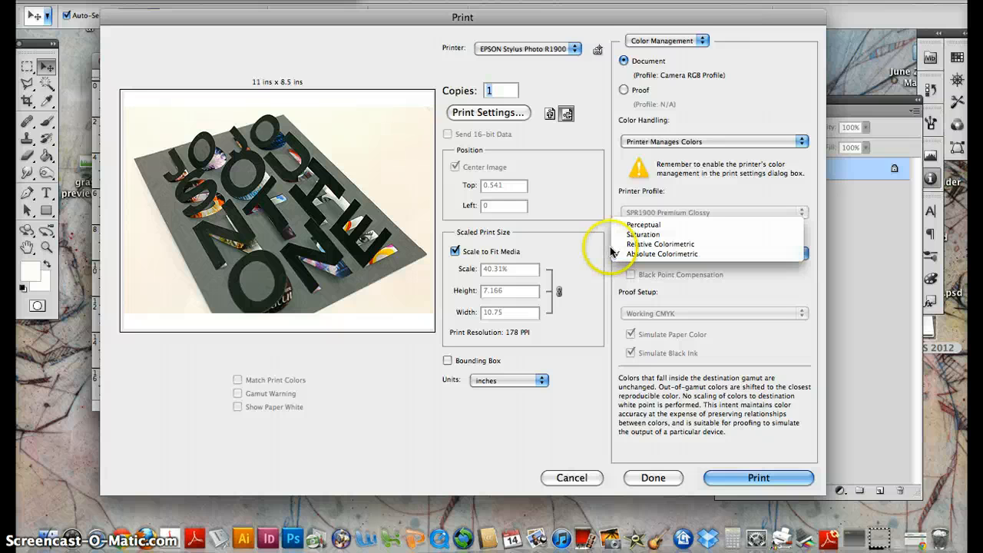
pyautogui.click(660, 253)
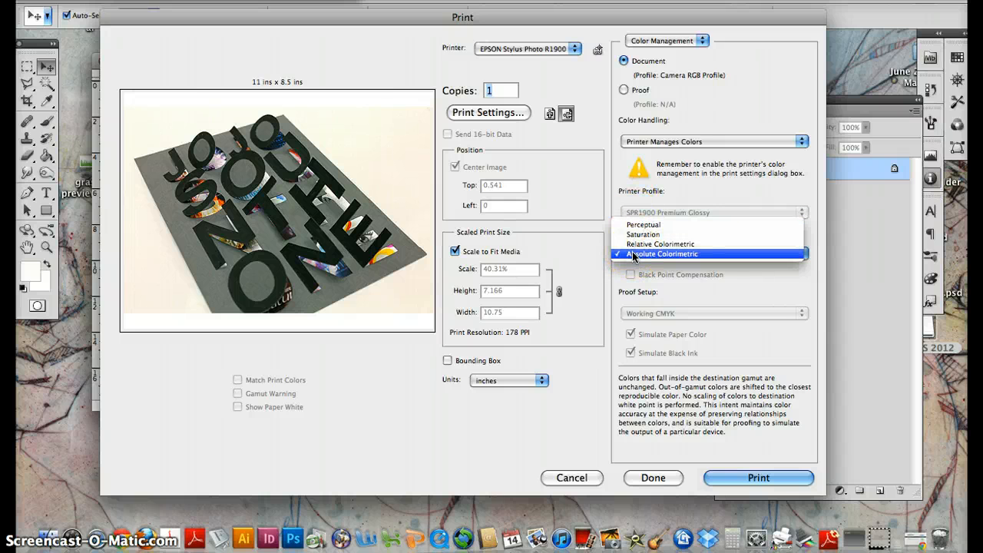
pyautogui.click(660, 253)
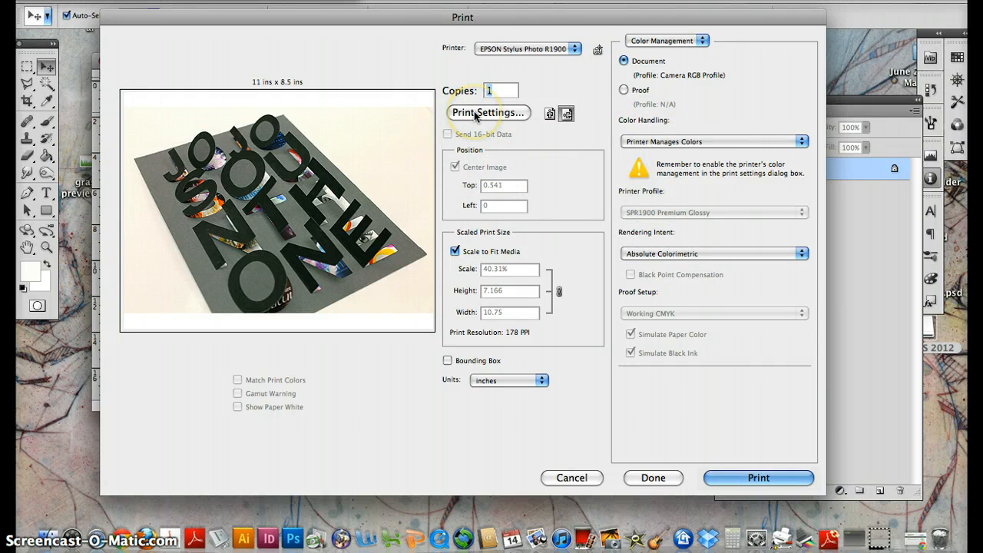
pyautogui.click(488, 114)
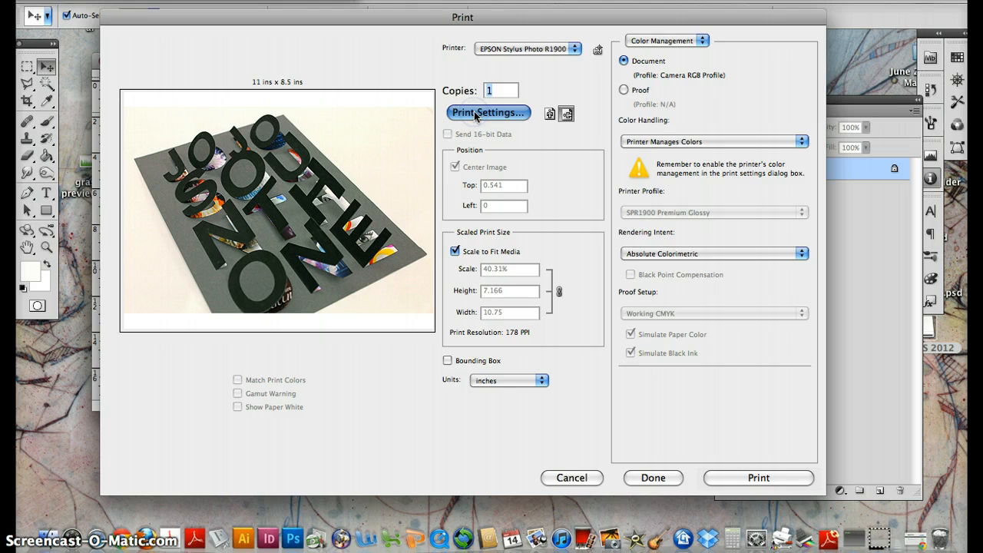
# Keep US Letter as the paper size in the Epson R1900's print settings sheet.
pyautogui.click(489, 112)
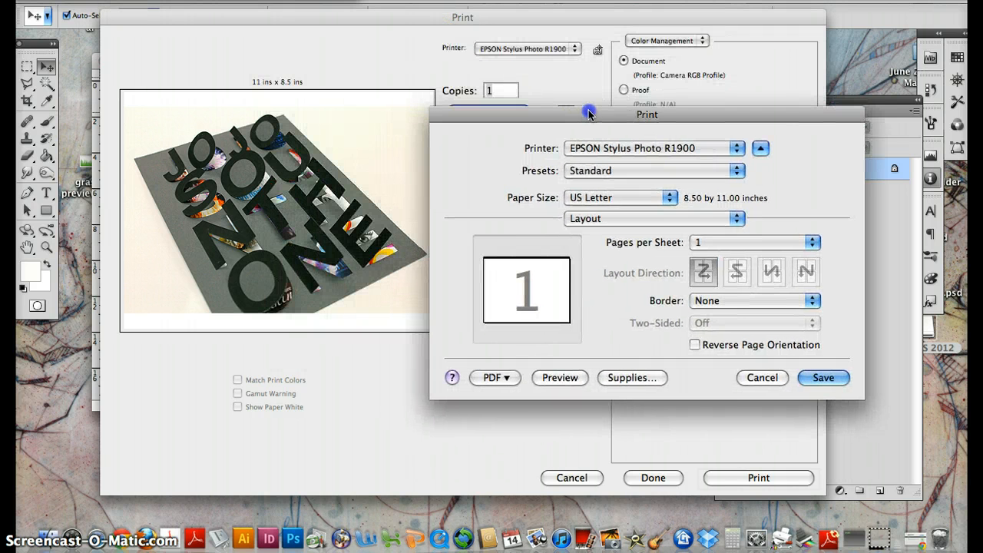
pyautogui.click(652, 147)
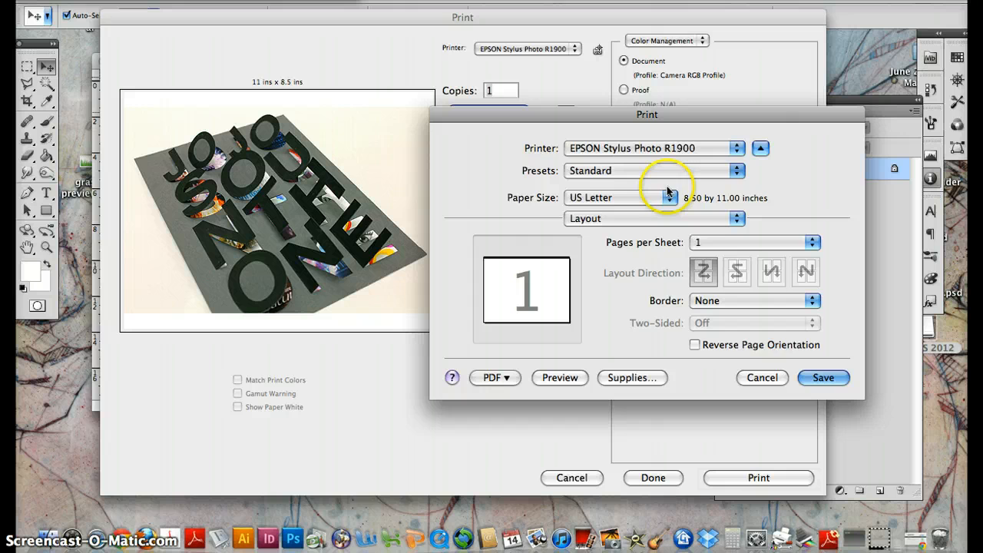
pyautogui.click(655, 197)
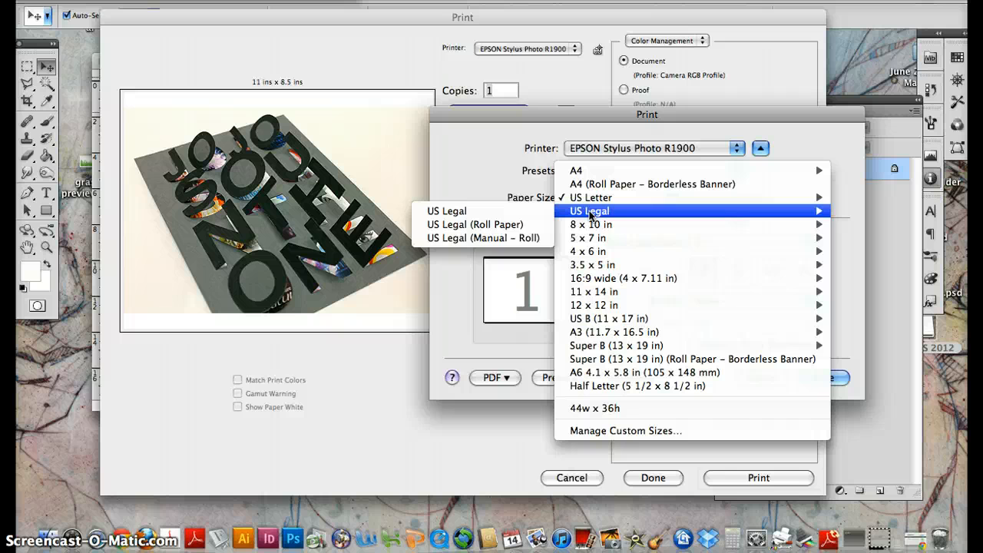
pyautogui.moveTo(588, 236)
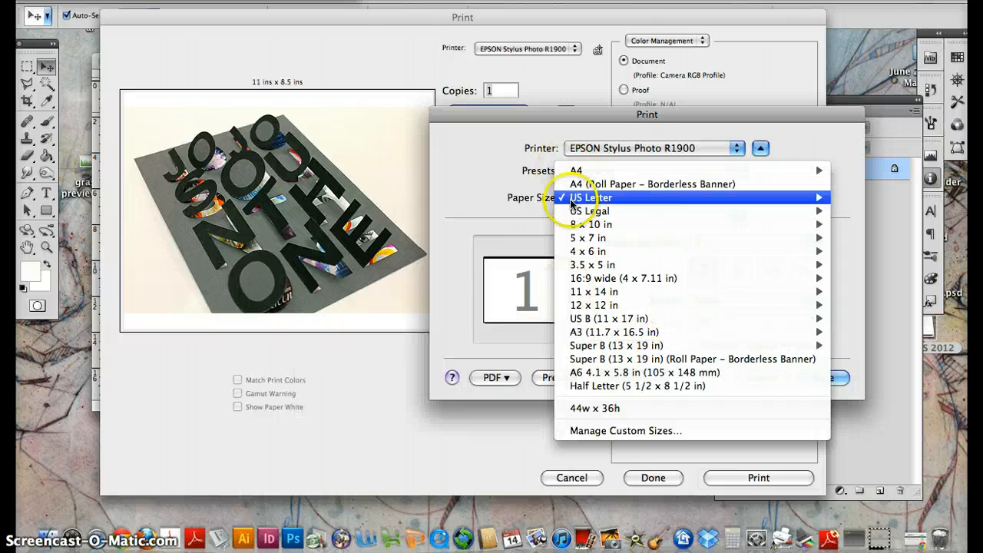
pyautogui.click(592, 196)
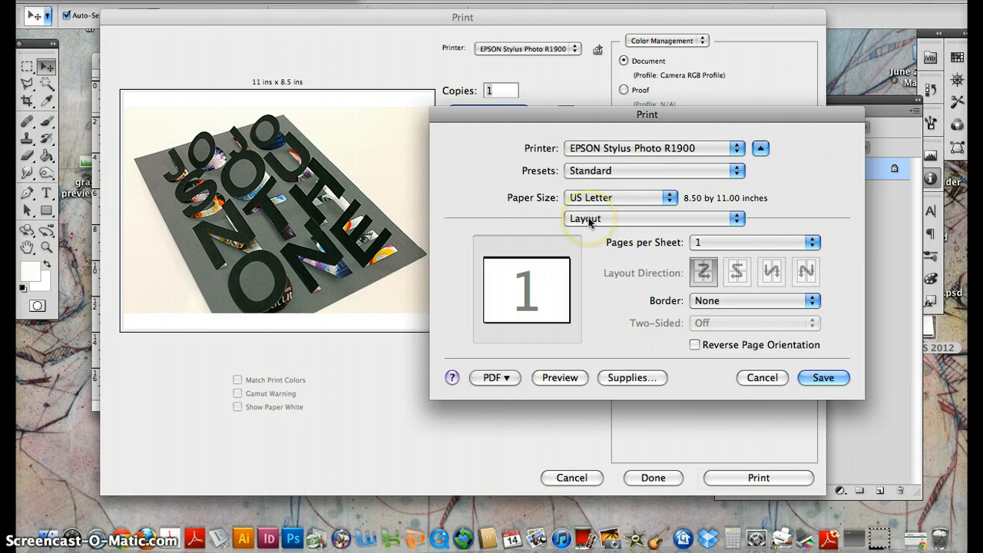
pyautogui.click(653, 218)
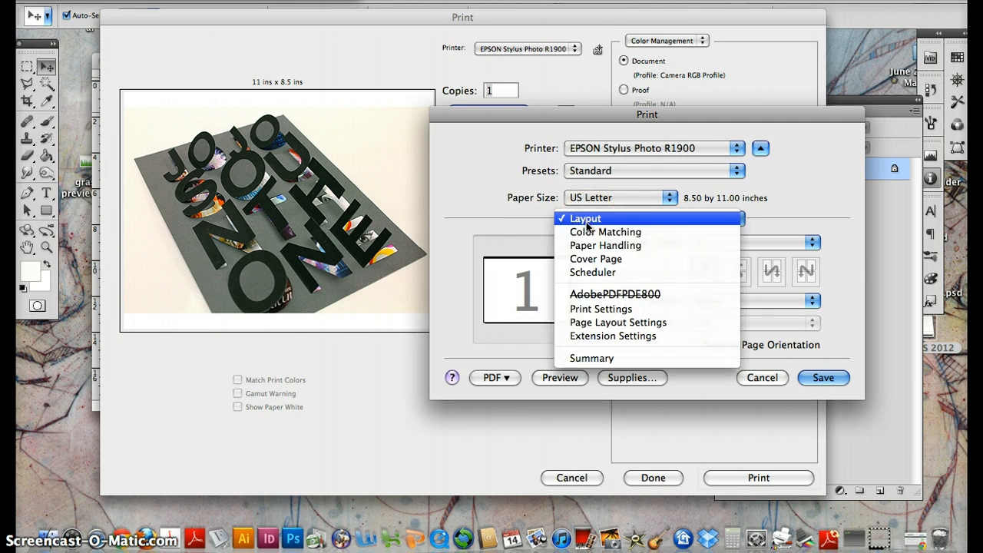
# Review the Color Matching and Paper Handling pages, keeping all pages printed.
pyautogui.click(605, 230)
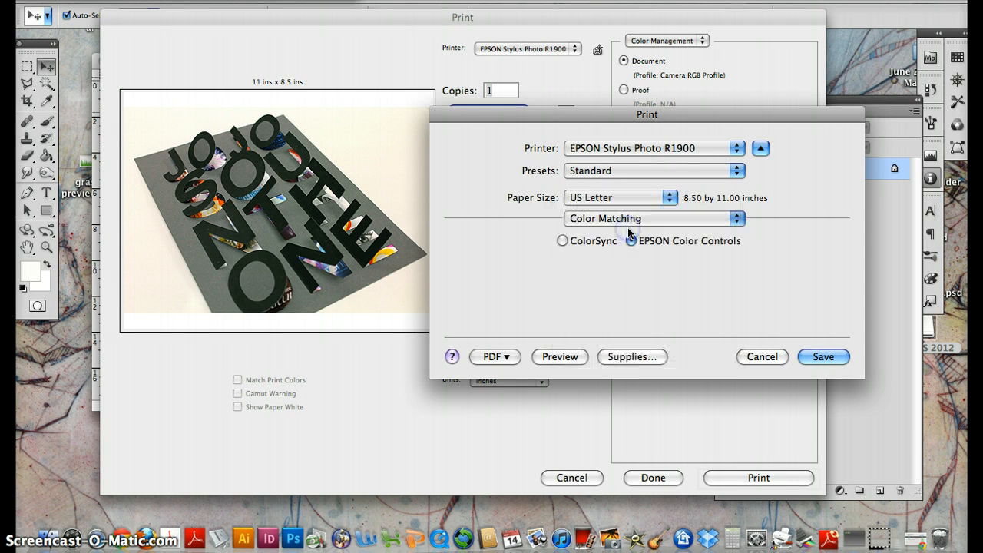
pyautogui.click(653, 218)
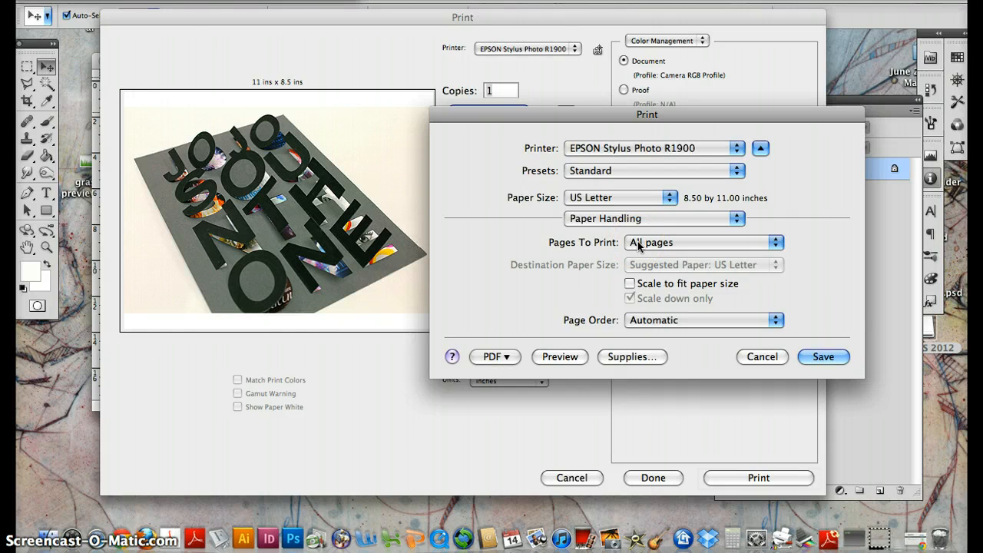
pyautogui.click(702, 242)
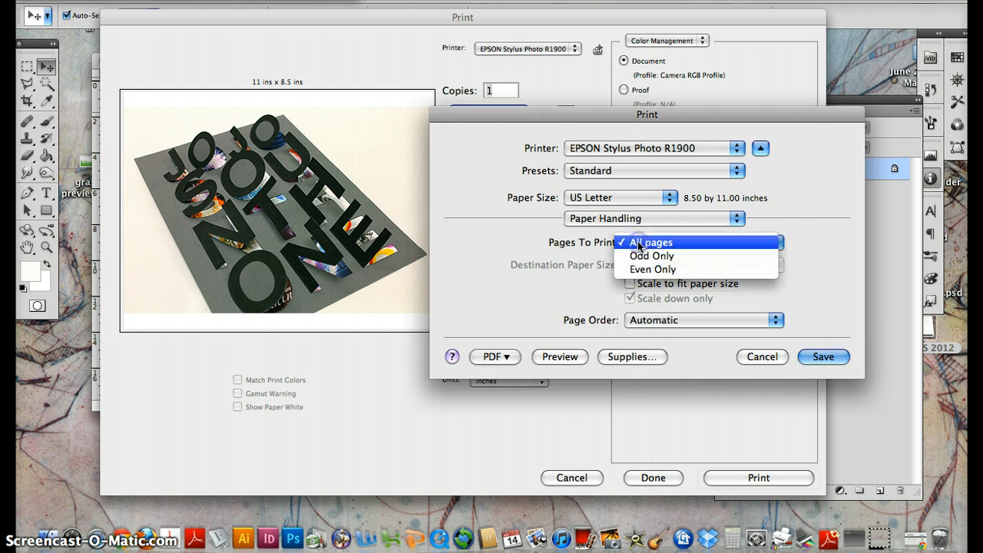
pyautogui.click(651, 243)
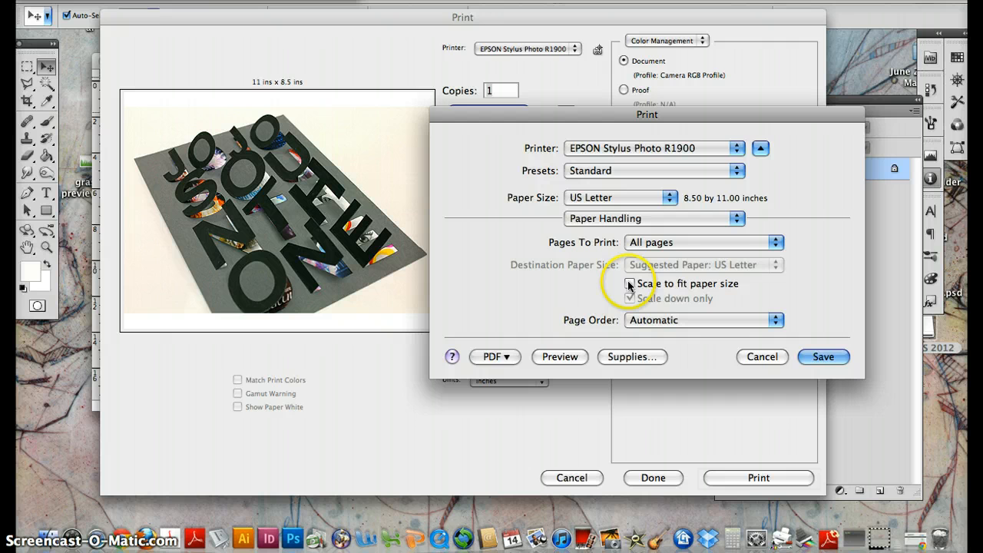
pyautogui.click(630, 283)
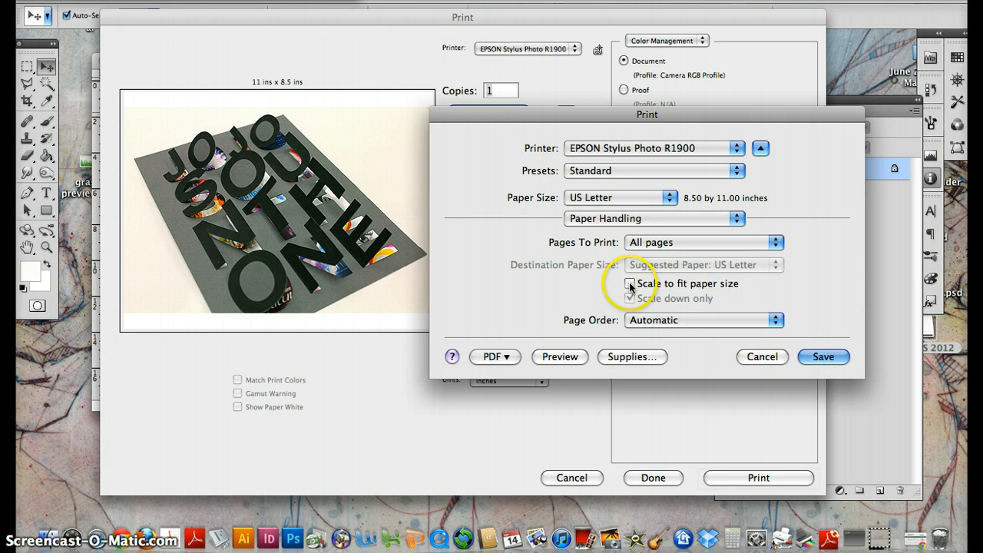
# Look over Cover Page and Scheduler, then bring up the Epson Print Settings page.
pyautogui.click(652, 218)
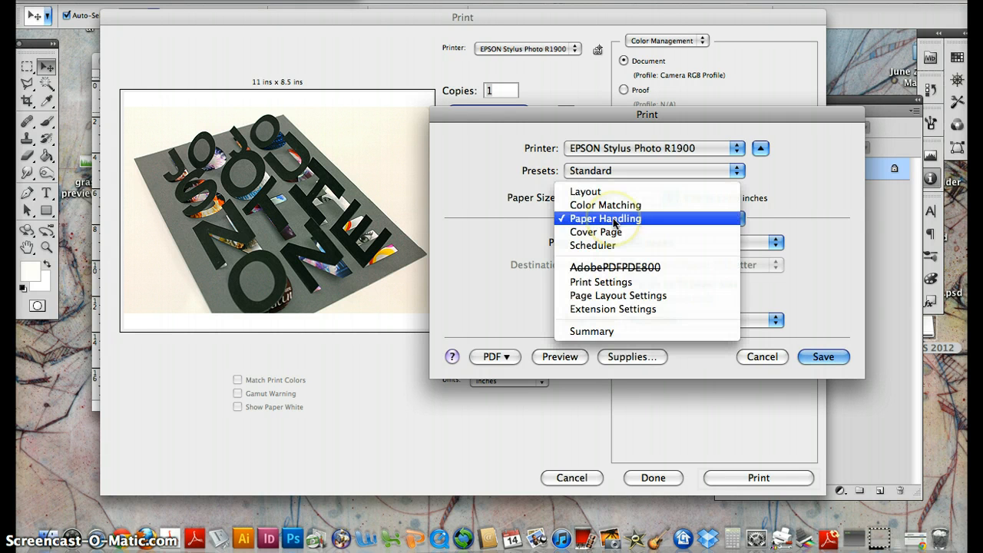
pyautogui.click(596, 231)
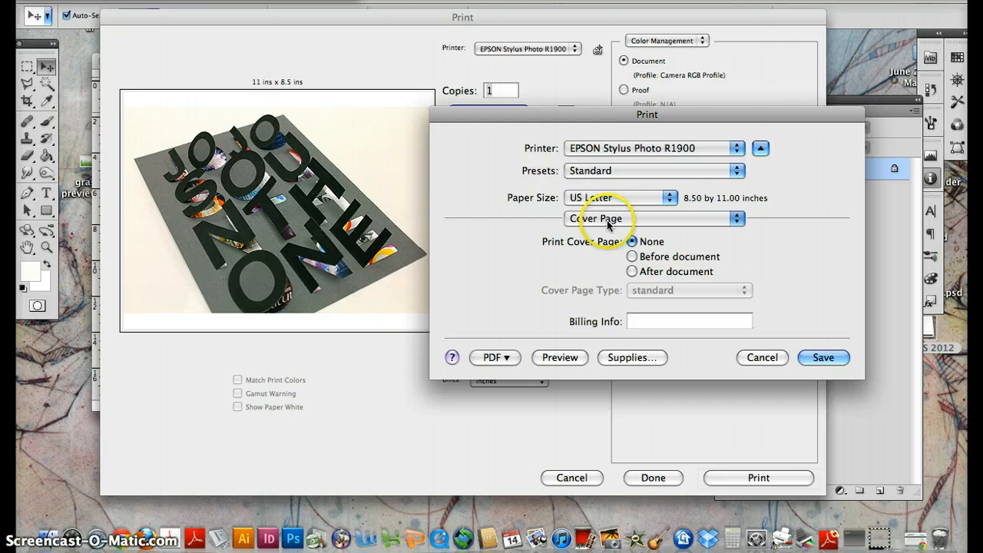
pyautogui.click(653, 218)
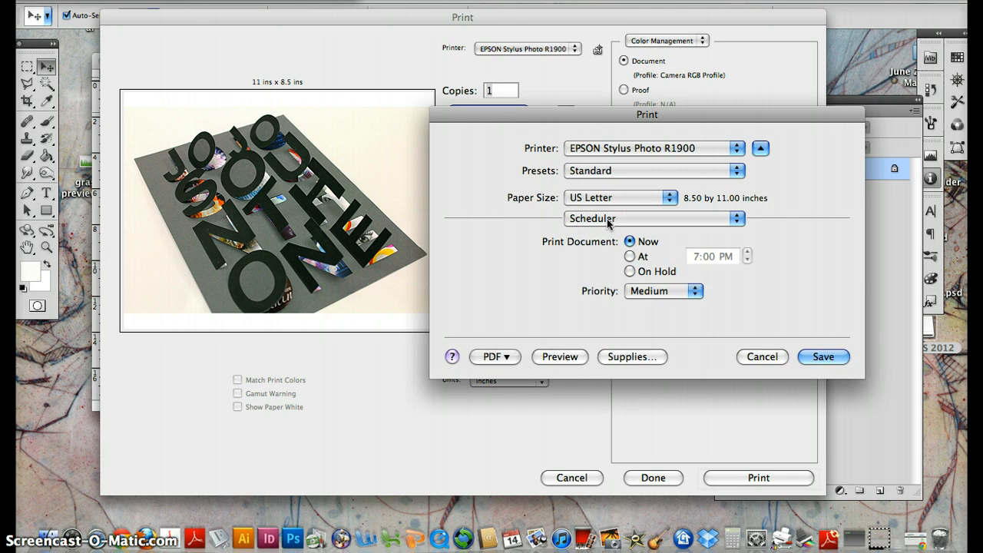
pyautogui.click(653, 218)
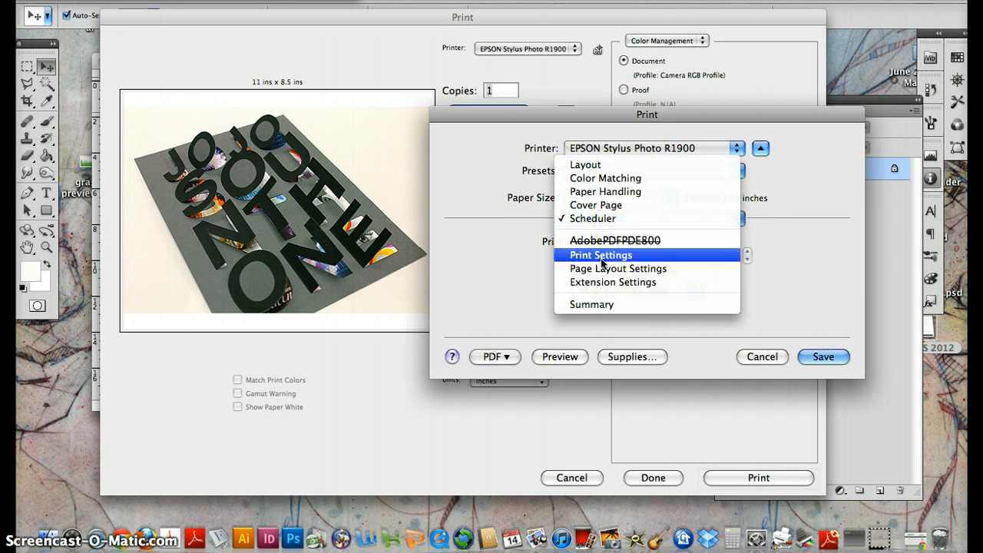
pyautogui.click(600, 255)
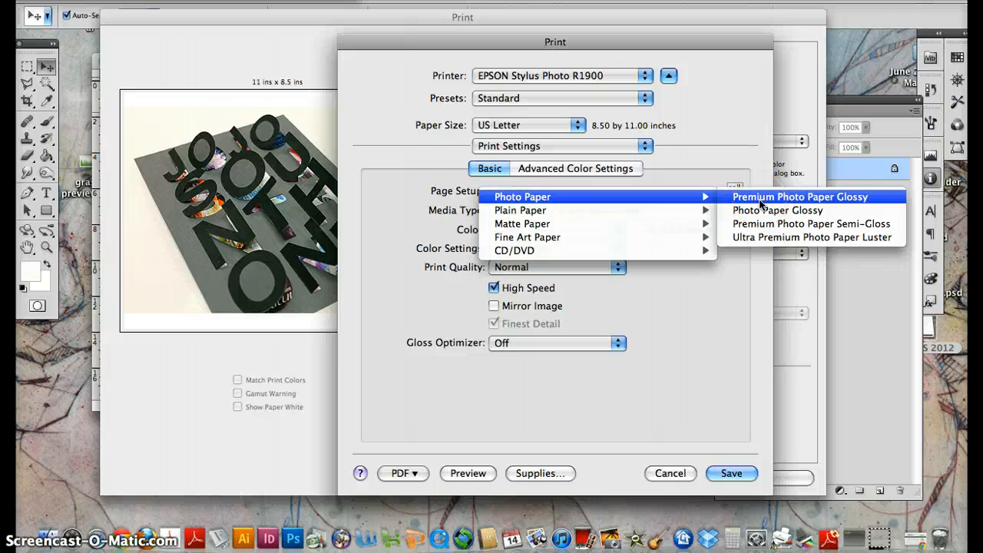
pyautogui.moveTo(756, 225)
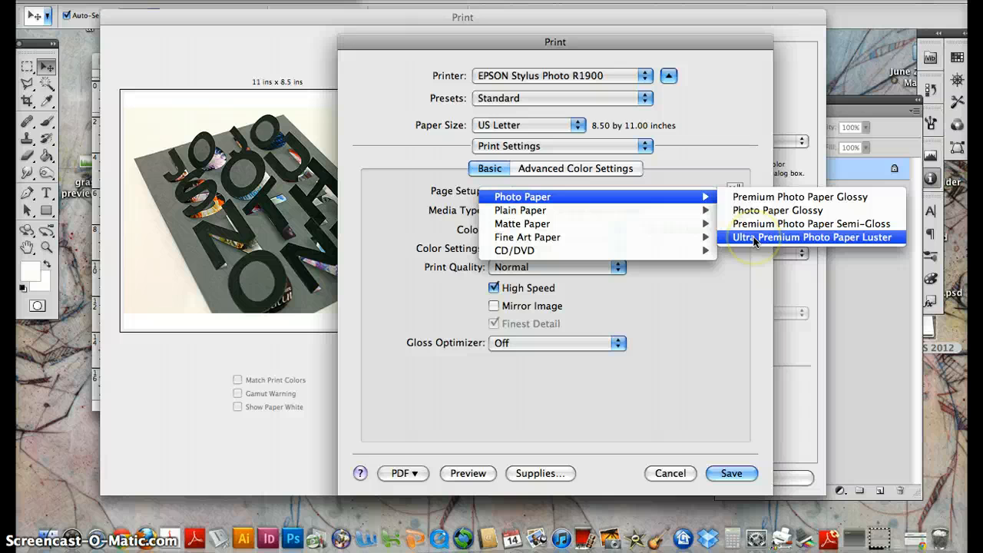
pyautogui.moveTo(725, 187)
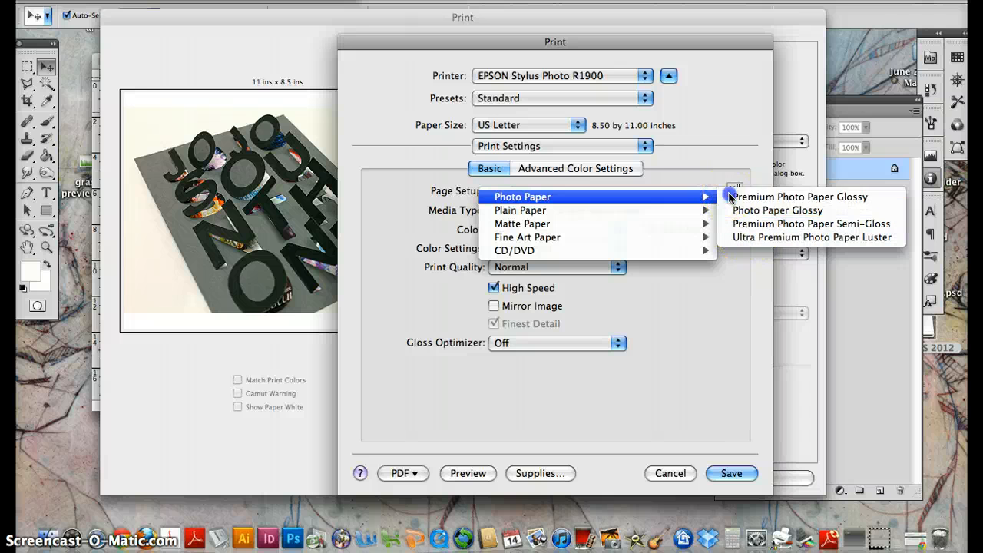
# Choose Premium Photo Paper Glossy as the media type.
pyautogui.click(802, 197)
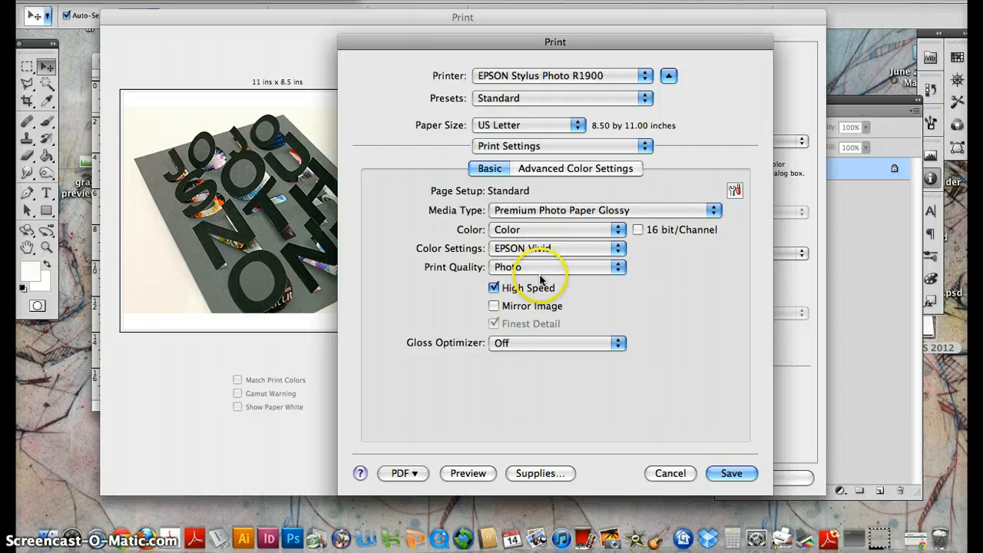
pyautogui.moveTo(600, 227)
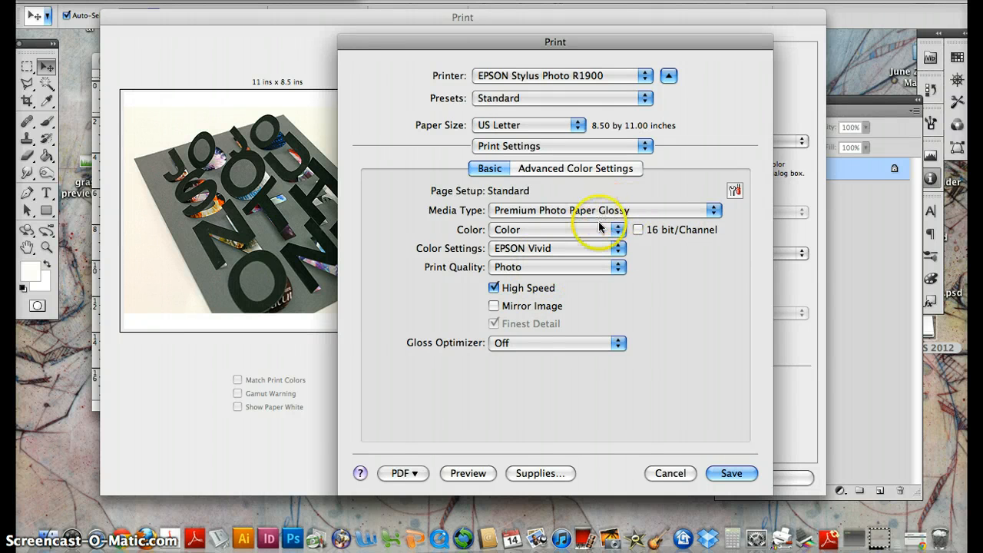
pyautogui.click(556, 343)
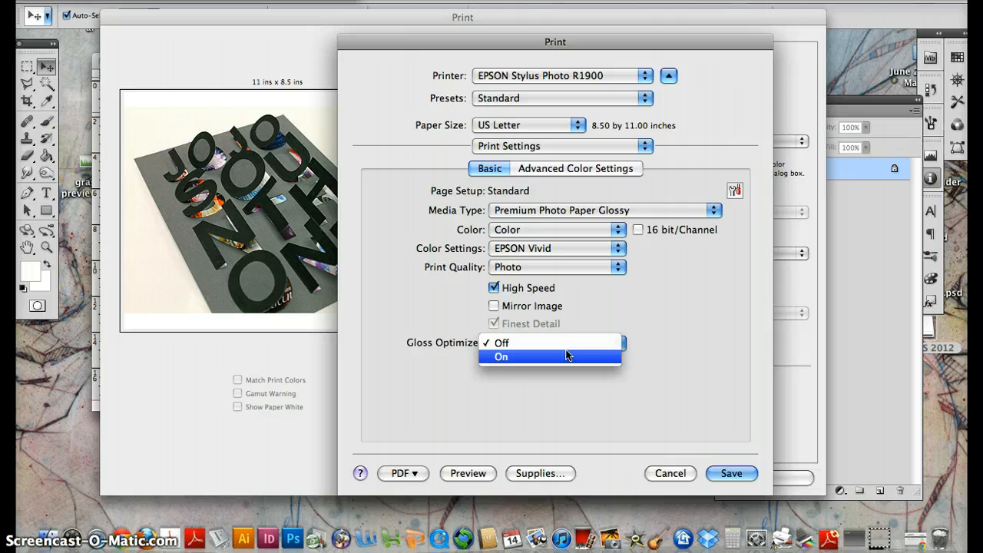
pyautogui.click(501, 356)
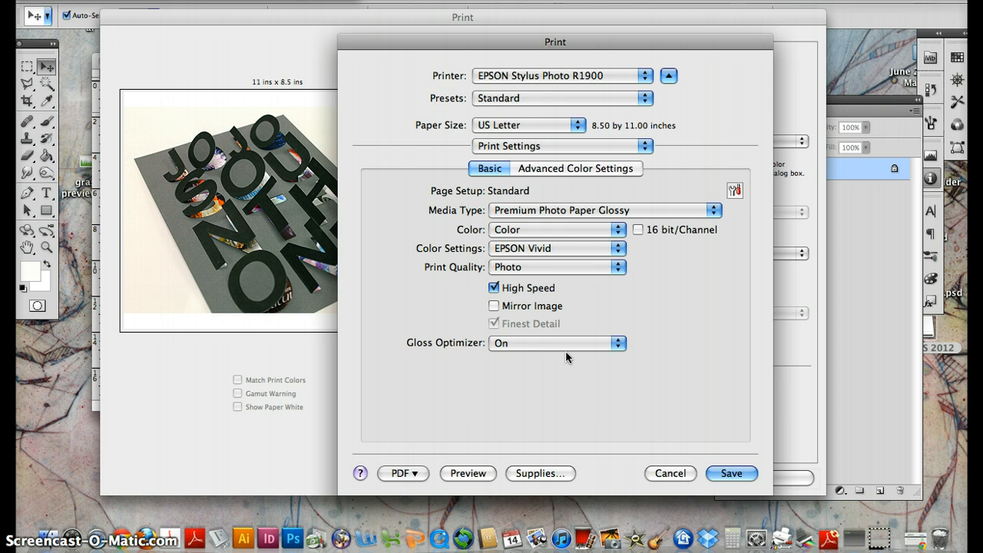
pyautogui.moveTo(565, 351)
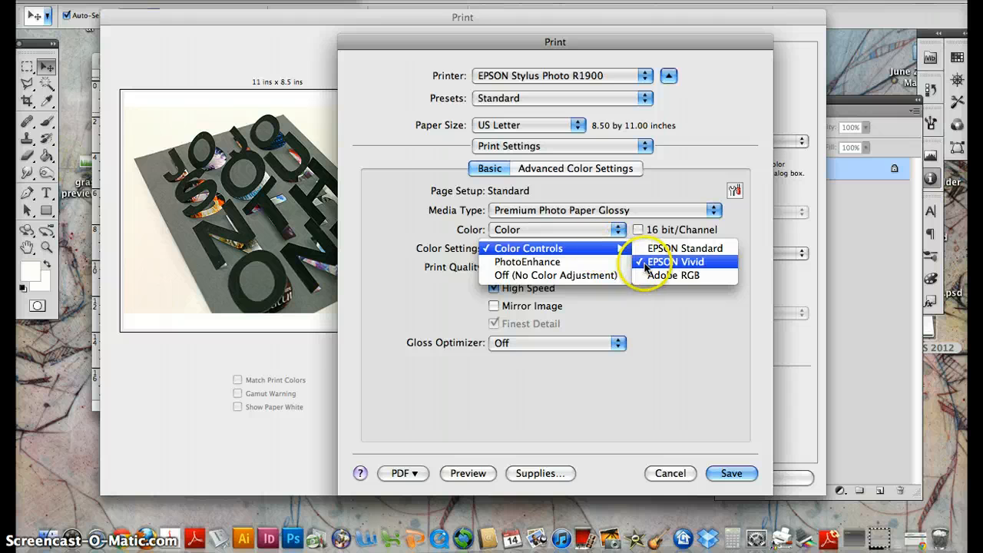
# Set Best Photo print quality and save the Epson settings back to the main Print dialog.
pyautogui.click(556, 267)
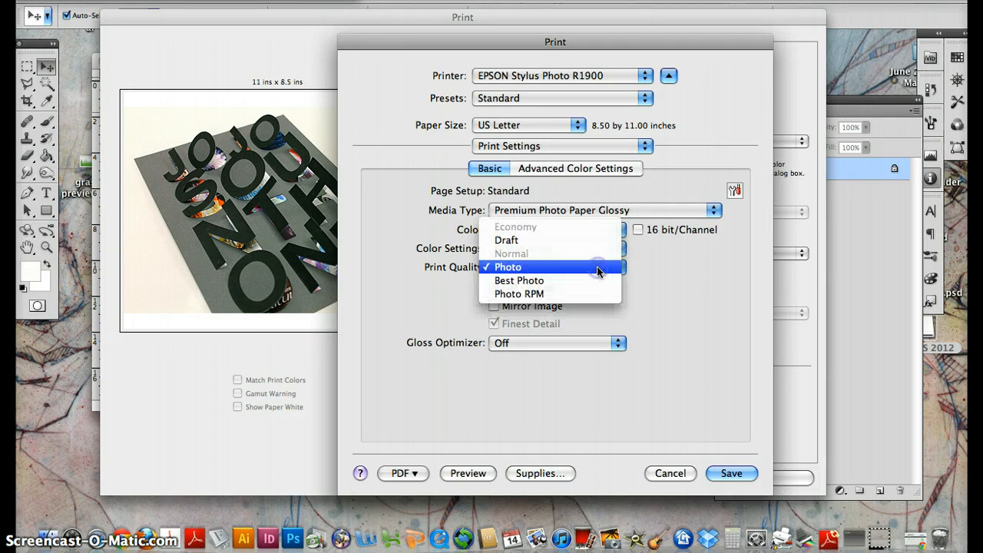
pyautogui.click(519, 279)
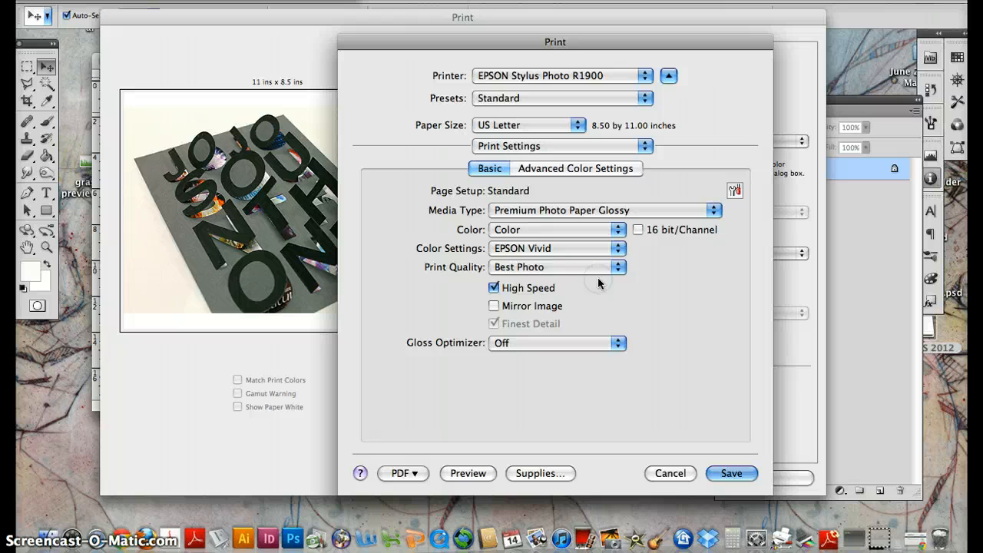
pyautogui.click(495, 287)
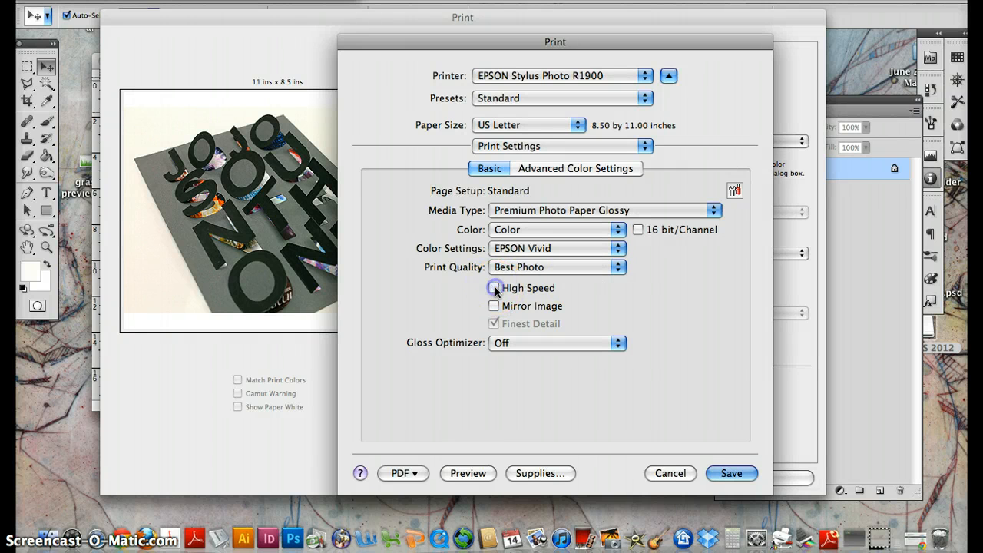
pyautogui.click(494, 287)
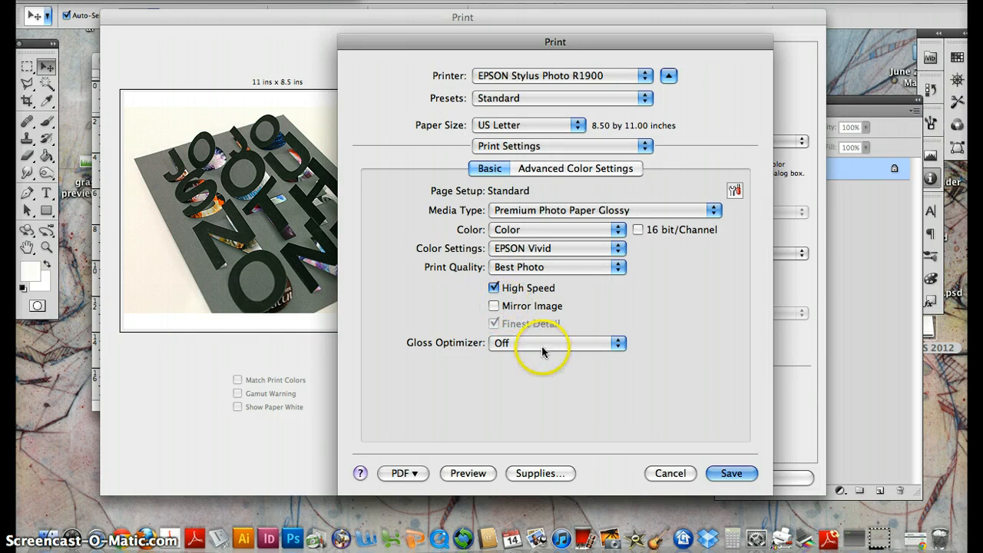
pyautogui.moveTo(591, 234)
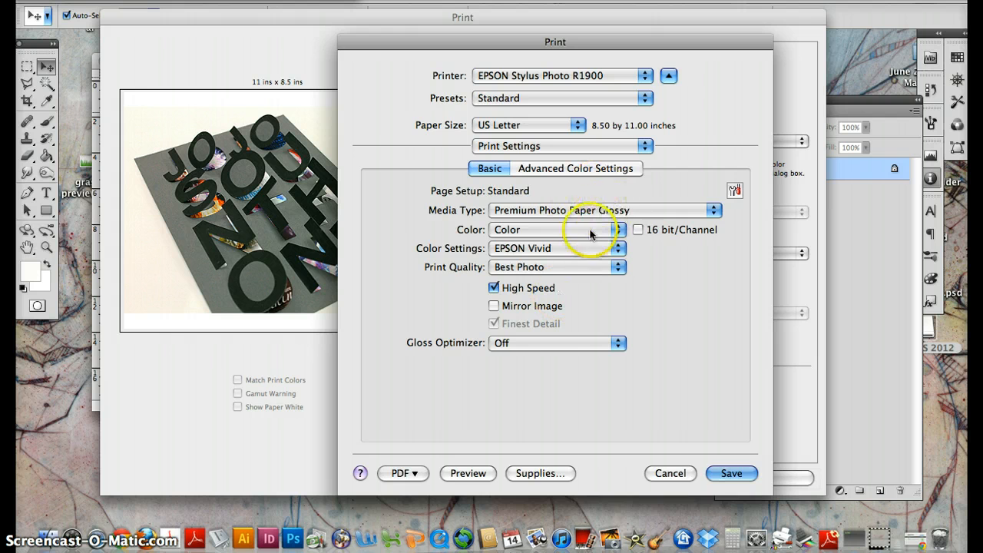
pyautogui.click(555, 342)
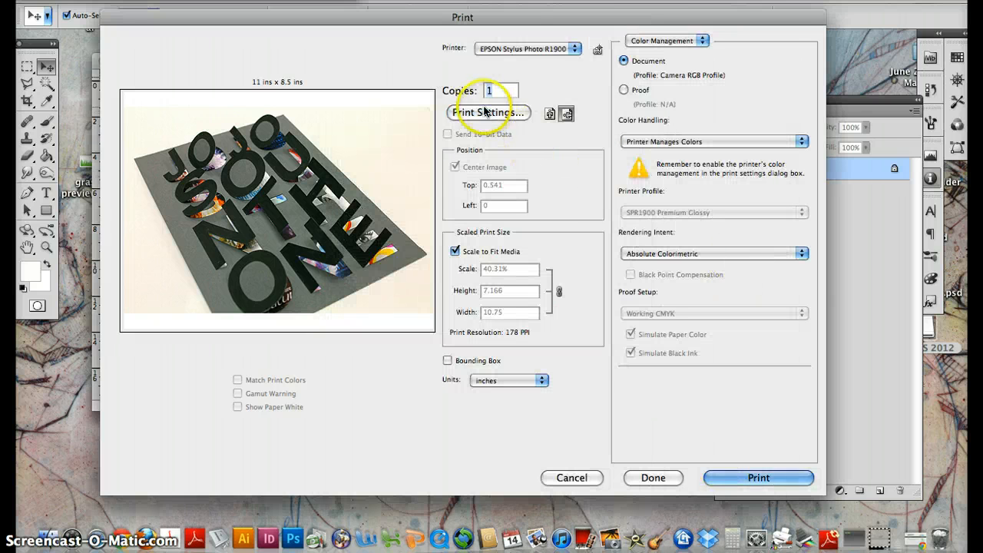
pyautogui.click(489, 112)
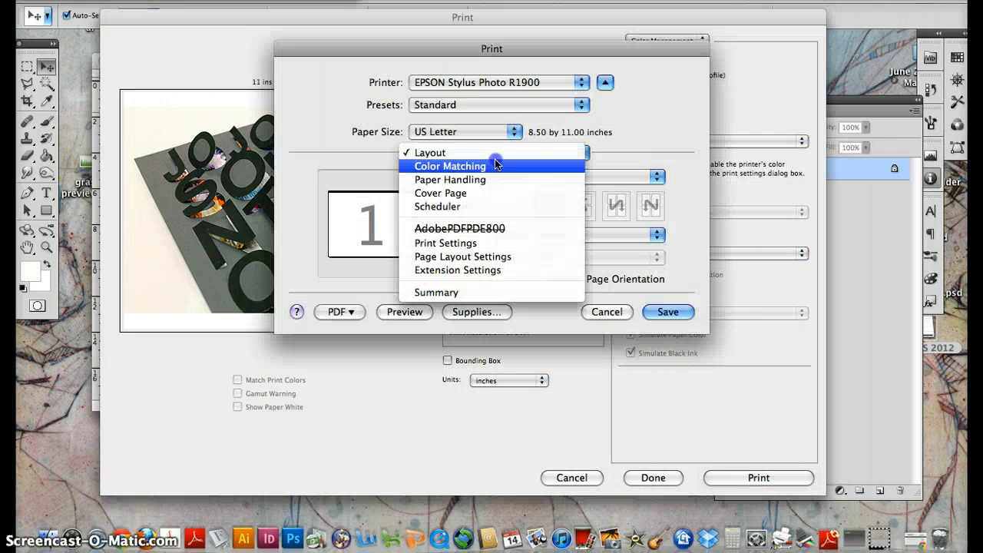
pyautogui.click(430, 152)
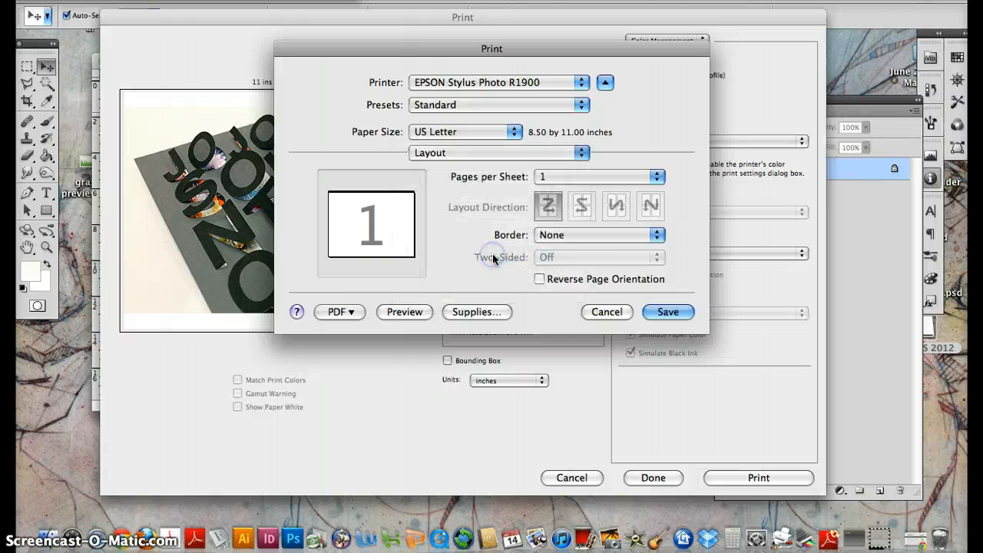
pyautogui.click(497, 152)
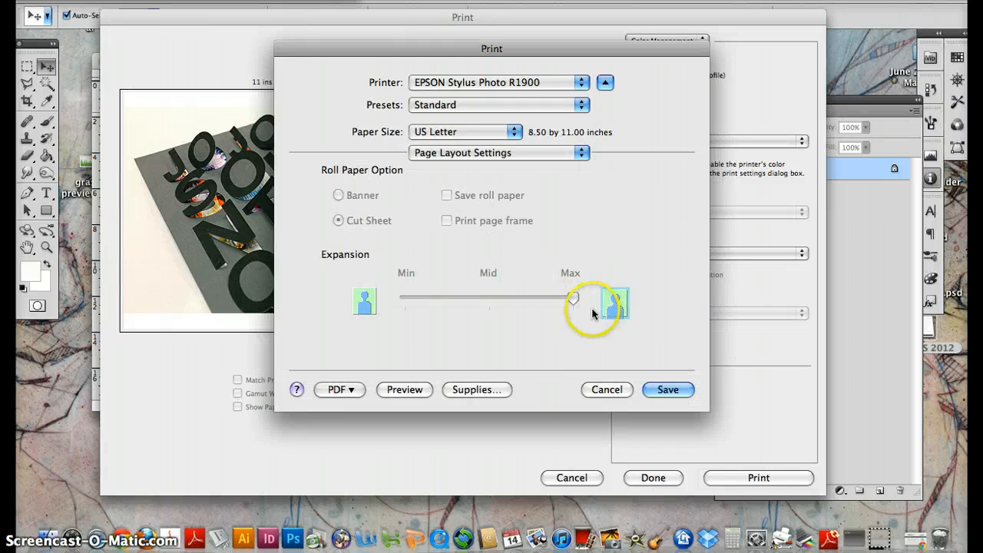
pyautogui.click(497, 152)
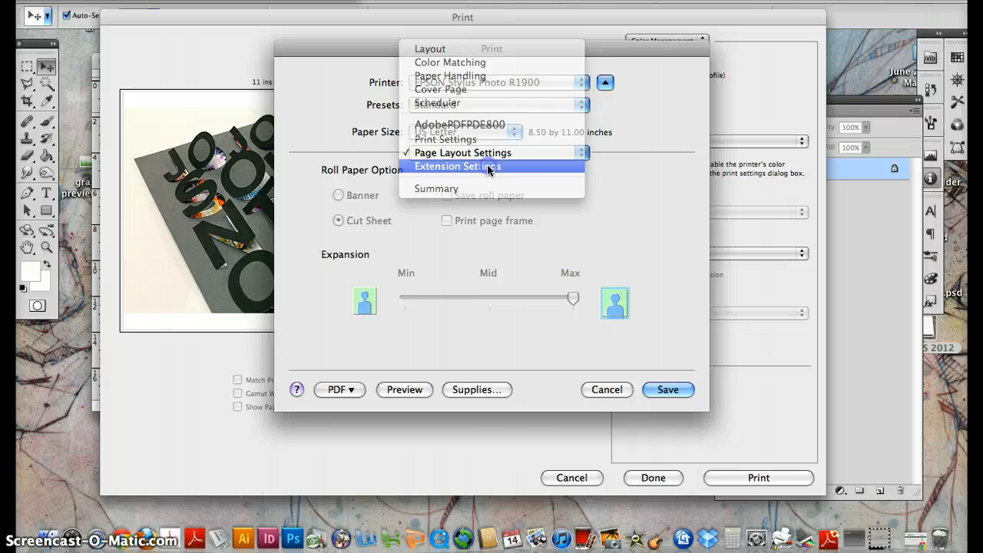
pyautogui.click(458, 166)
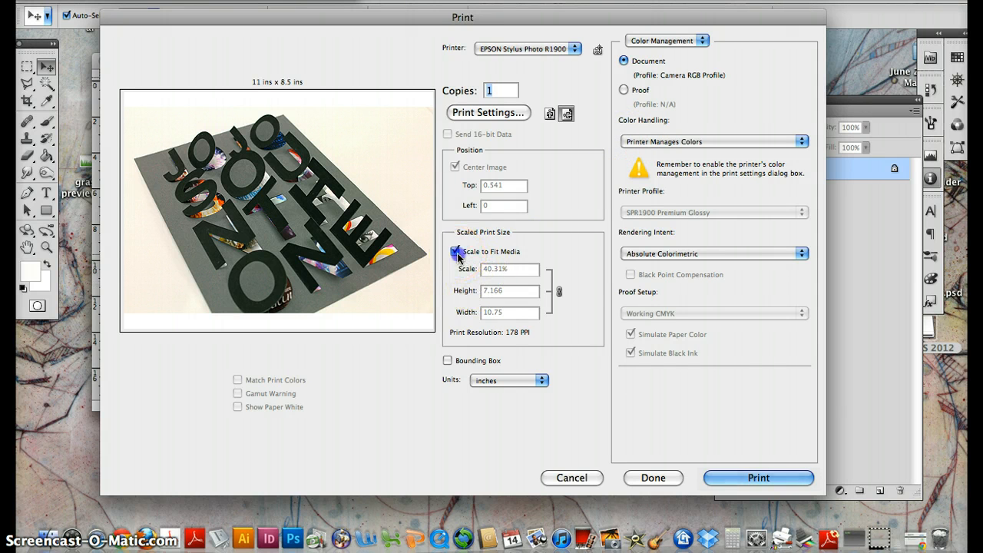
# Print at 20% scale, uncentred, with a .5 in top offset near the upper-left.
pyautogui.click(455, 252)
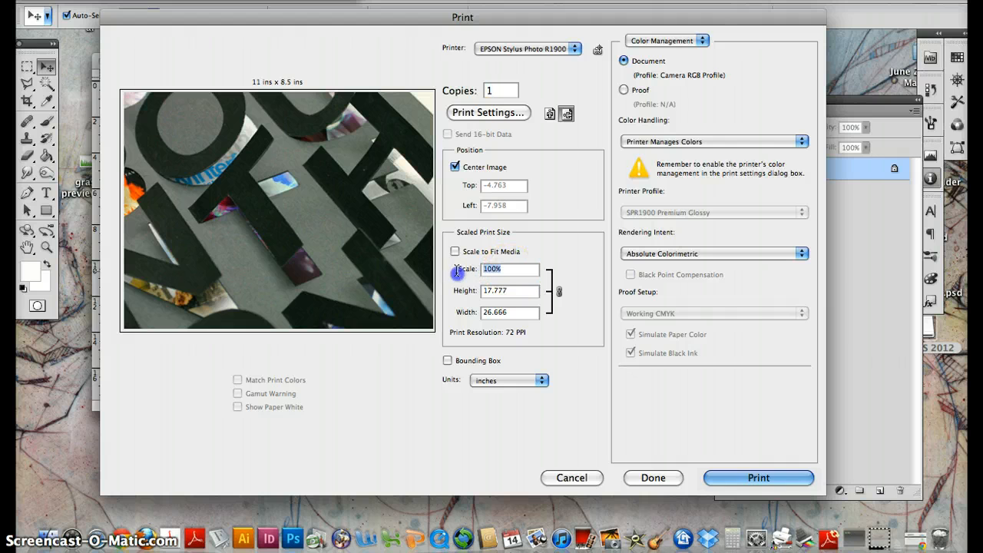
pyautogui.write('20')
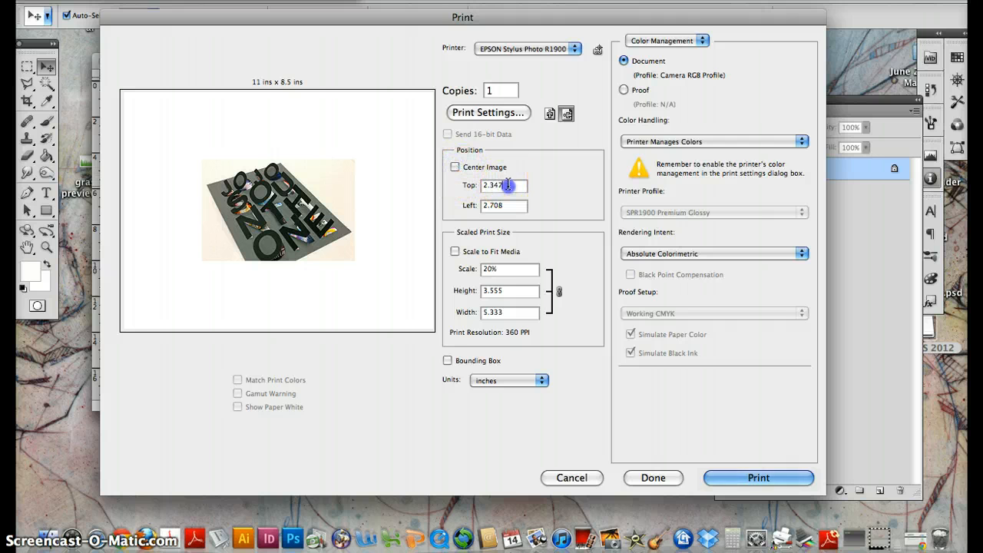
pyautogui.tripleClick(499, 185)
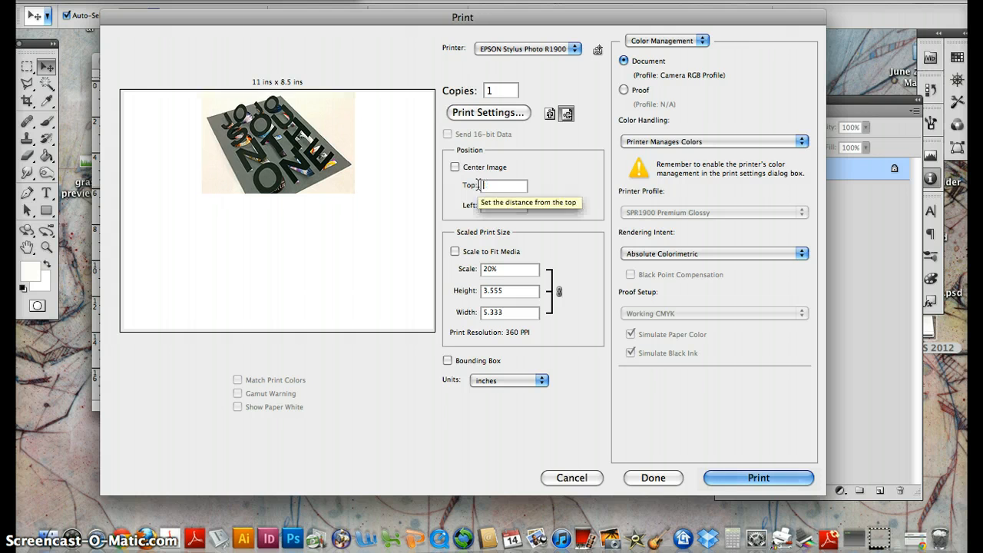
pyautogui.write('.5')
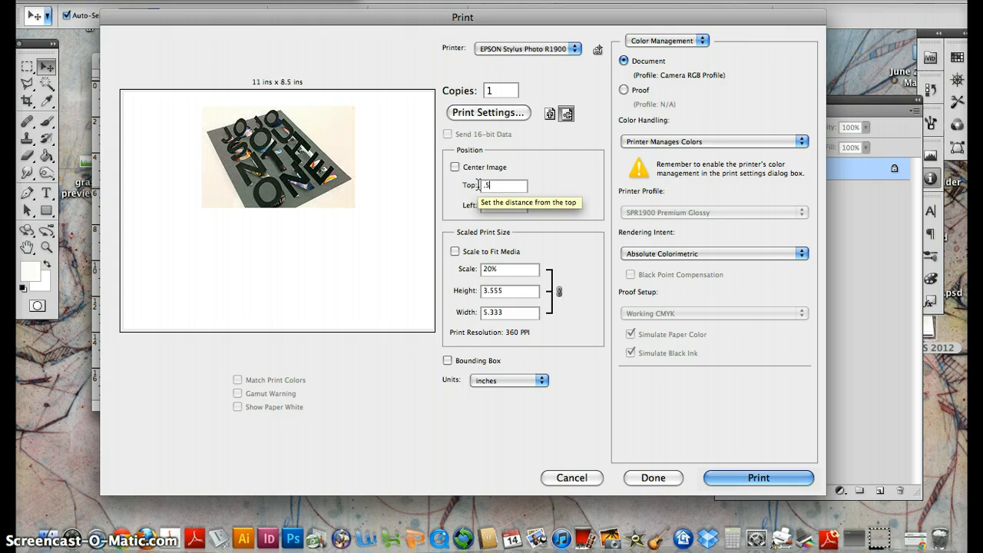
pyautogui.click(494, 205)
pyautogui.write('.5')
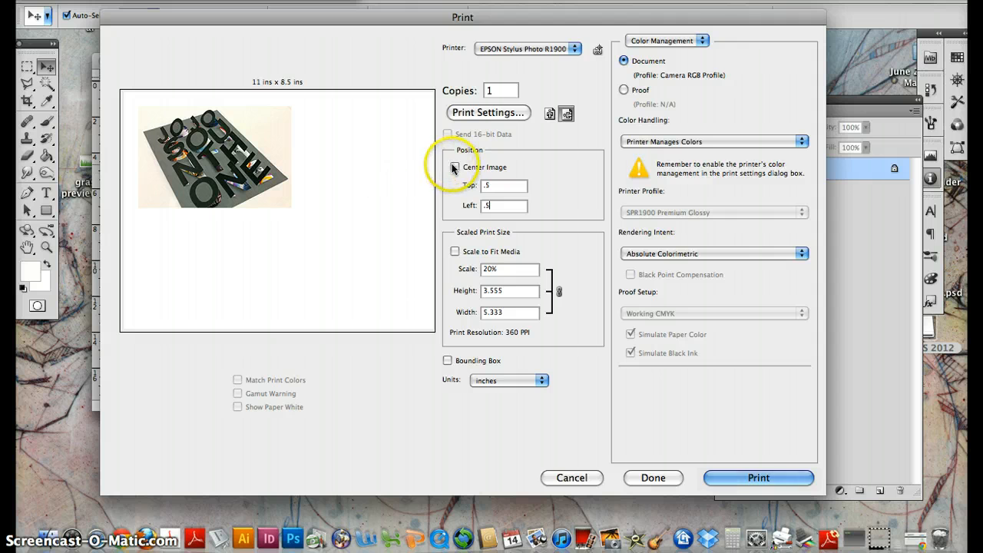
# Centre the image again and scale it back to fit the media (about 40%).
pyautogui.click(454, 166)
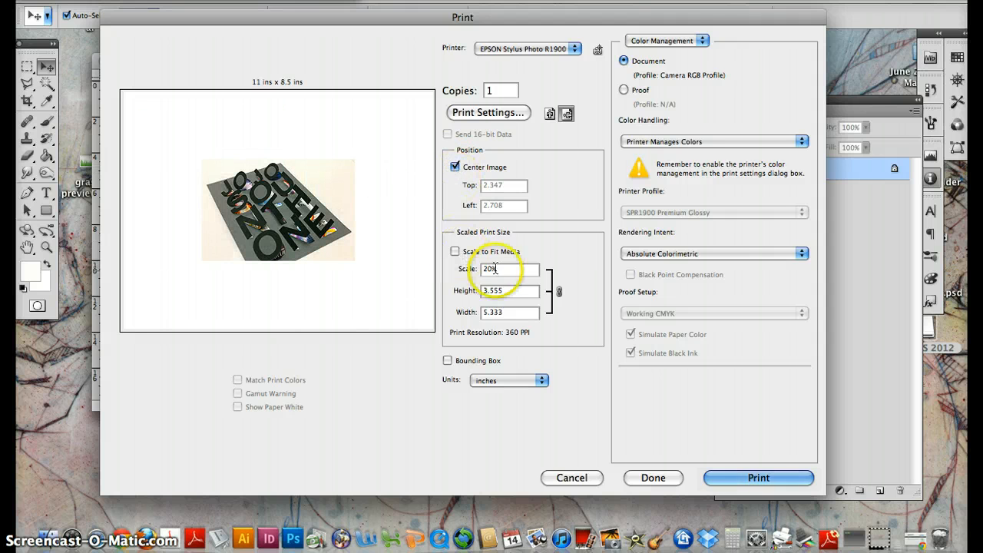
pyautogui.write('40')
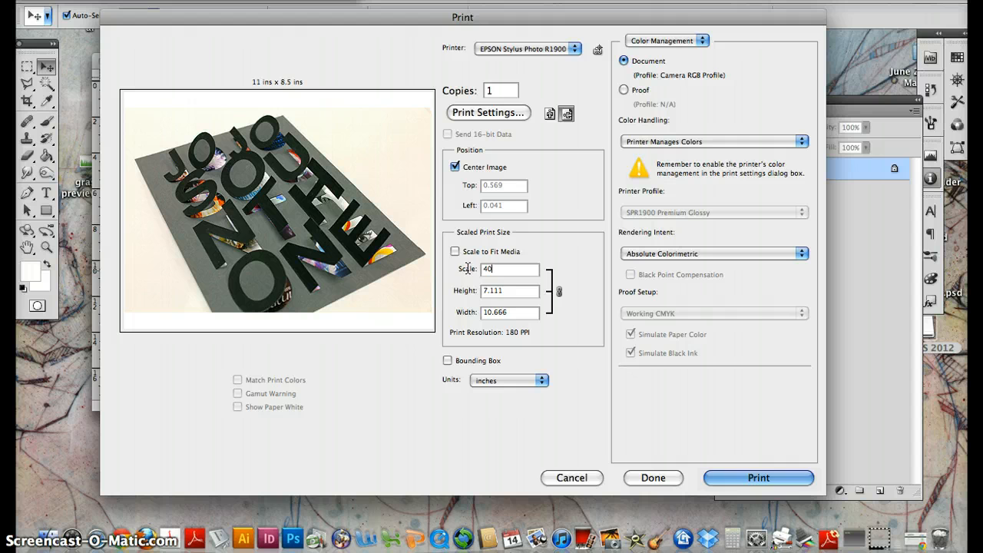
pyautogui.click(455, 252)
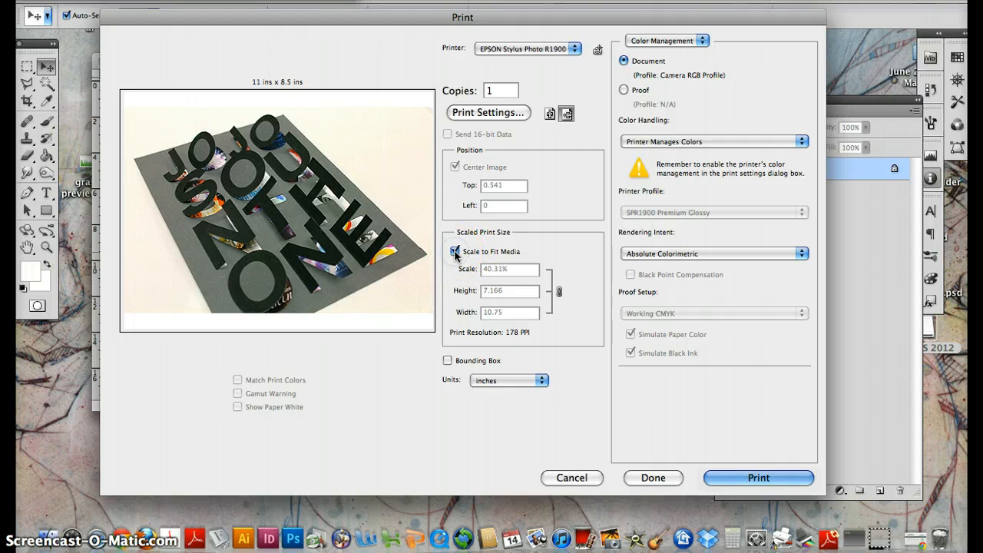